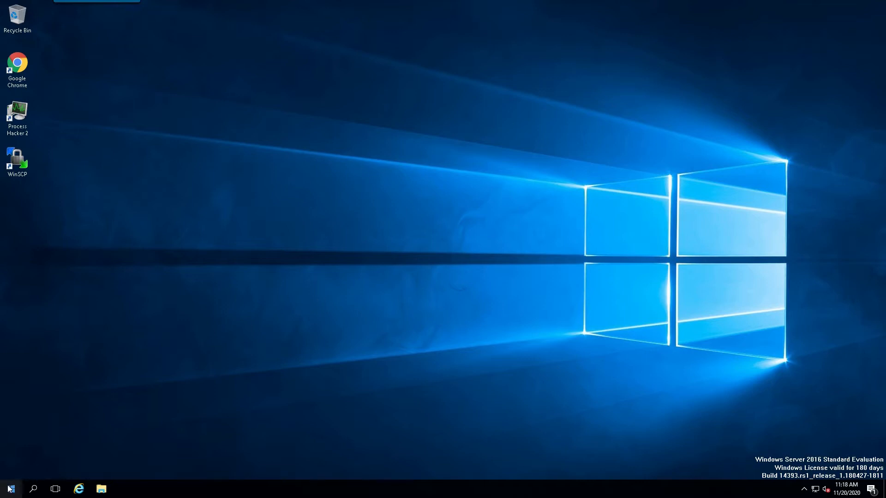
Open This PC's Properties from Start to view the InTouch_INS computer's system information
{"action": "left_click", "coordinate": [10, 488]}
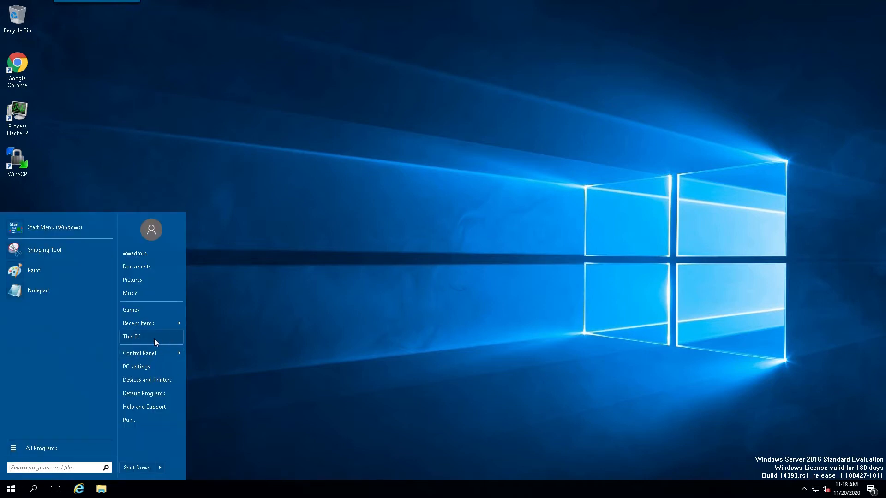
{"action": "right_click", "coordinate": [132, 337]}
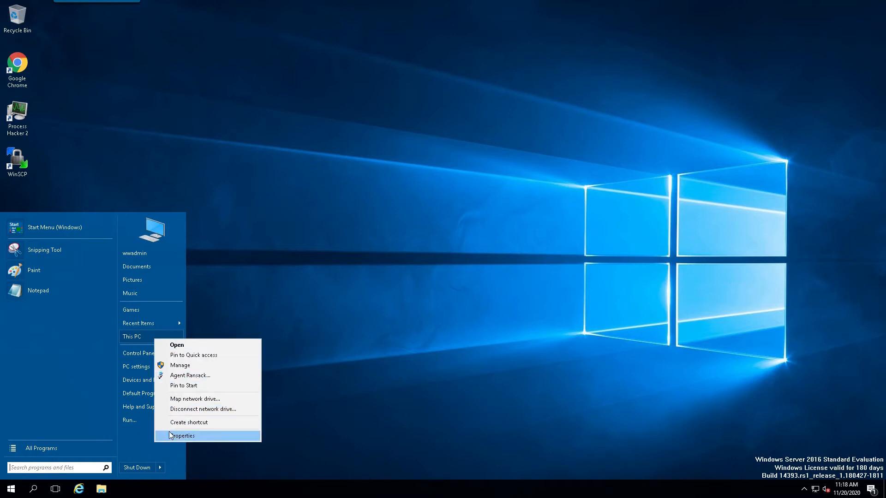
{"action": "left_click", "coordinate": [183, 436]}
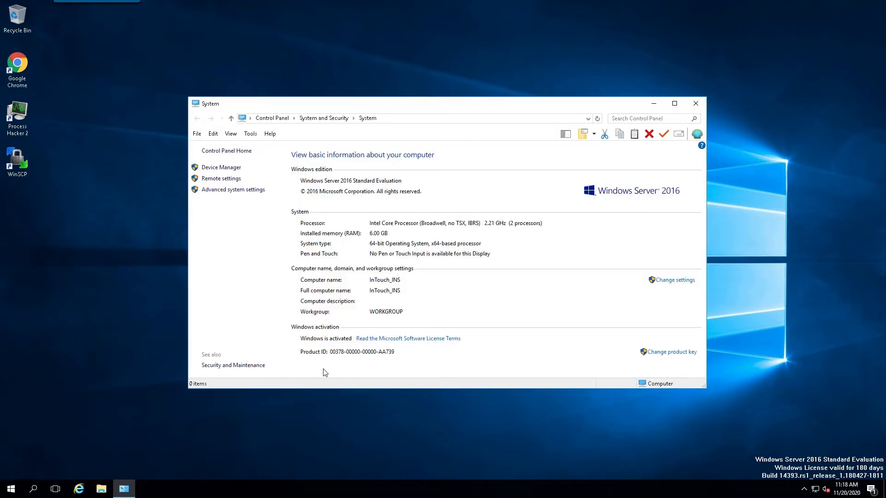
{"action": "mouse_move", "coordinate": [241, 295]}
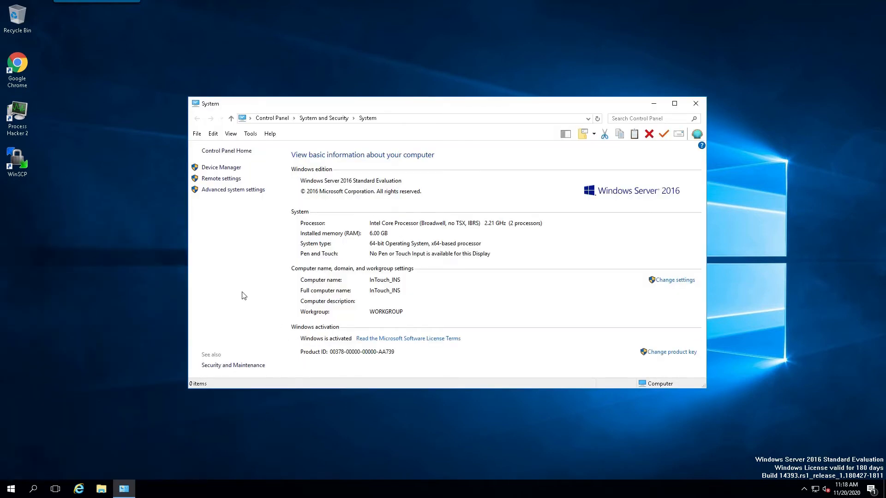
{"action": "mouse_move", "coordinate": [345, 188]}
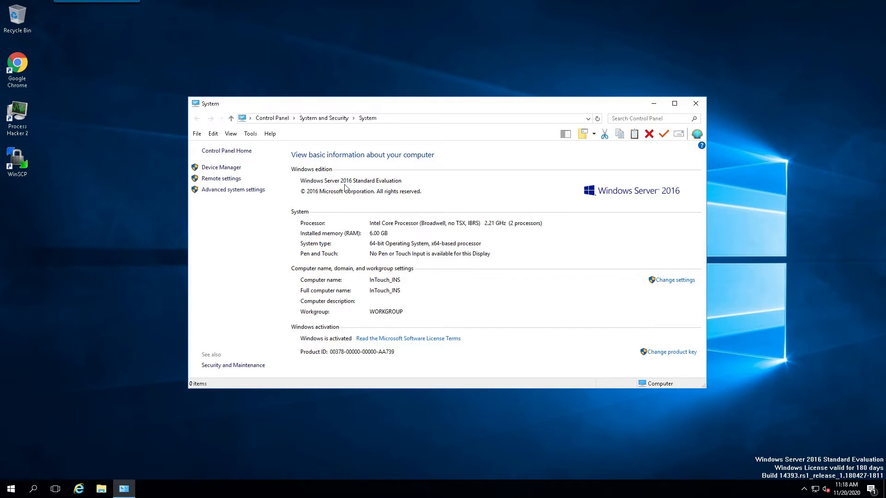
{"action": "mouse_move", "coordinate": [377, 190]}
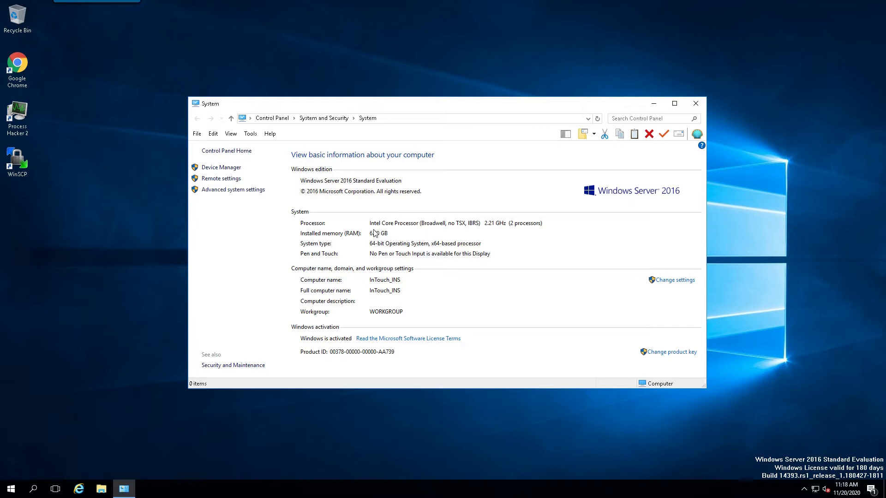
{"action": "mouse_move", "coordinate": [350, 245]}
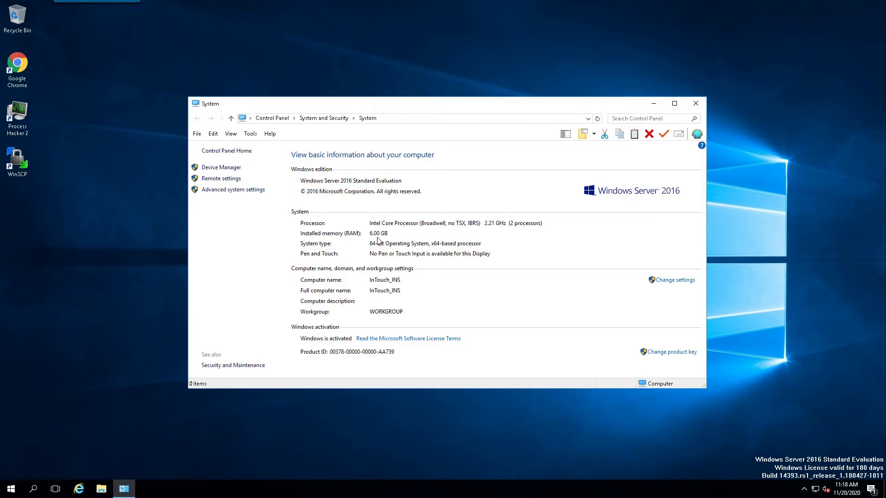
{"action": "mouse_move", "coordinate": [316, 290]}
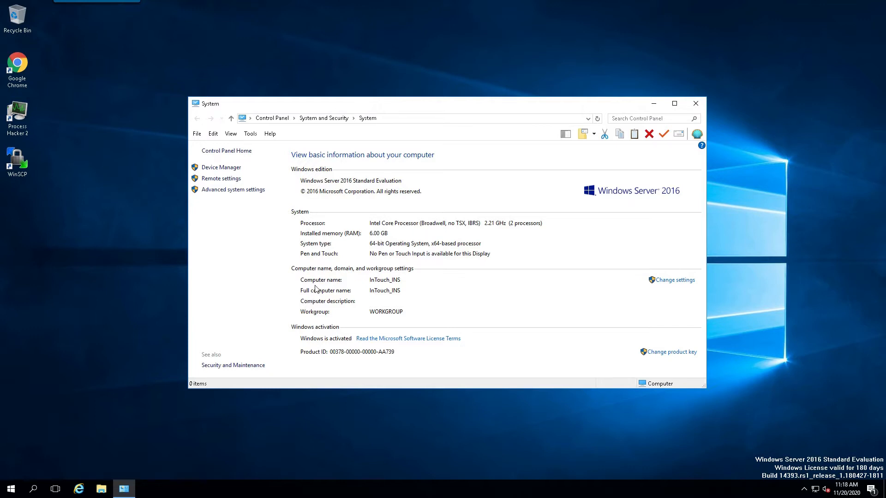
{"action": "mouse_move", "coordinate": [392, 287]}
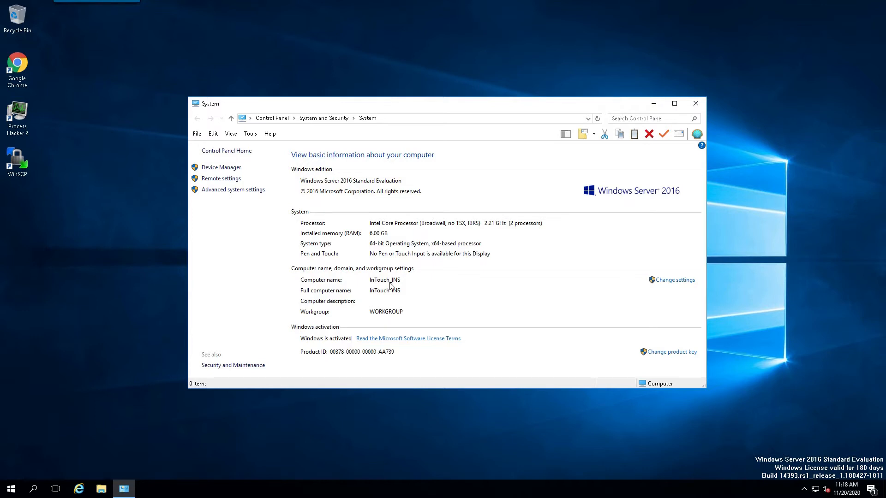
{"action": "mouse_move", "coordinate": [372, 314]}
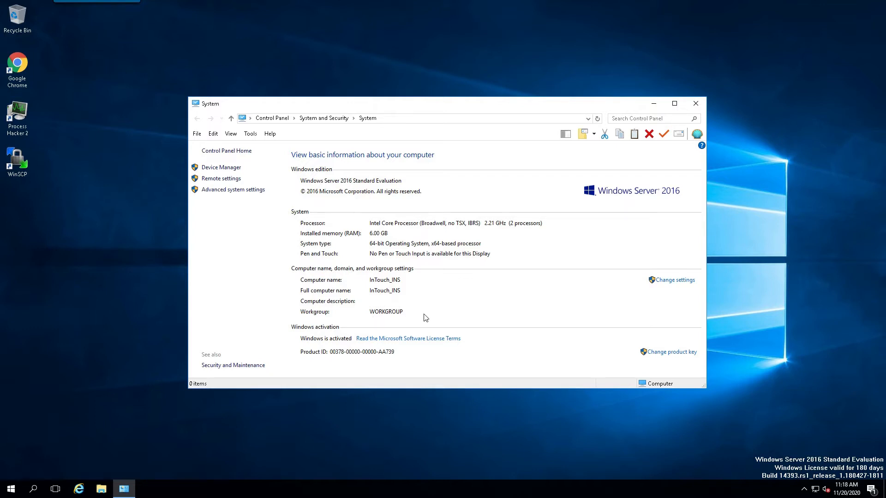
Close the System window and select the AVEVA disc in drive D: under This PC
{"action": "left_click", "coordinate": [695, 103]}
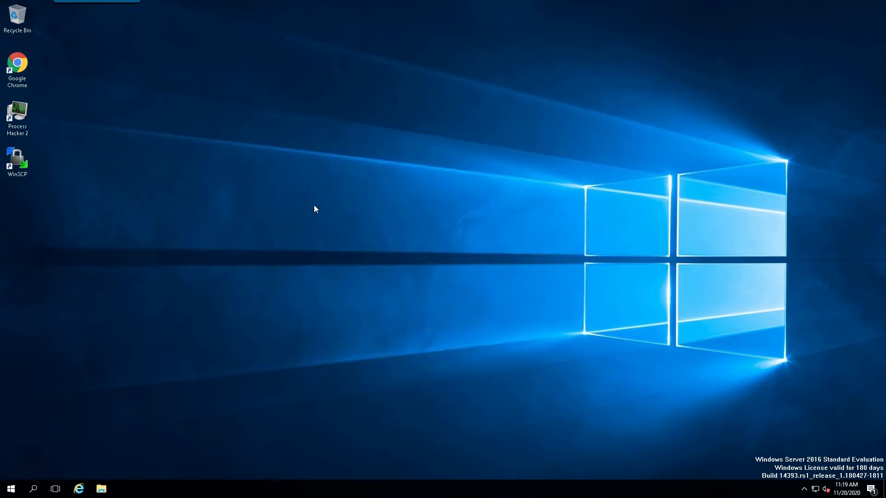
{"action": "left_click", "coordinate": [101, 489]}
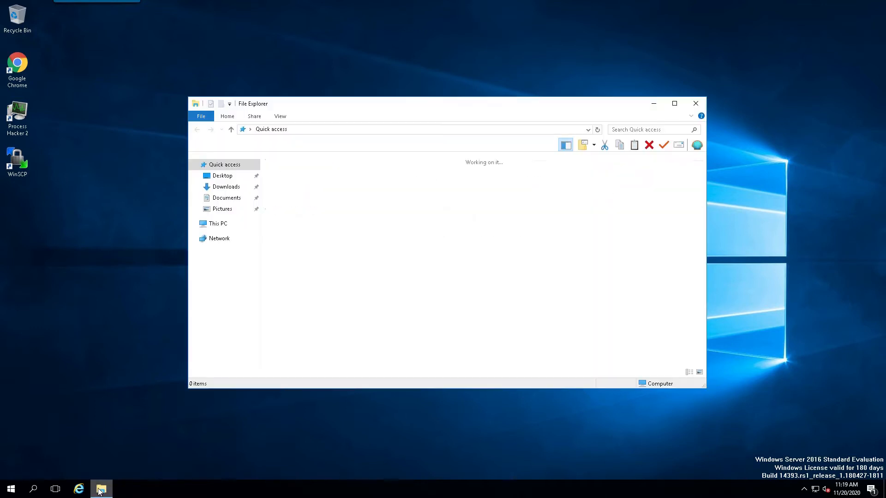
{"action": "left_click", "coordinate": [216, 223]}
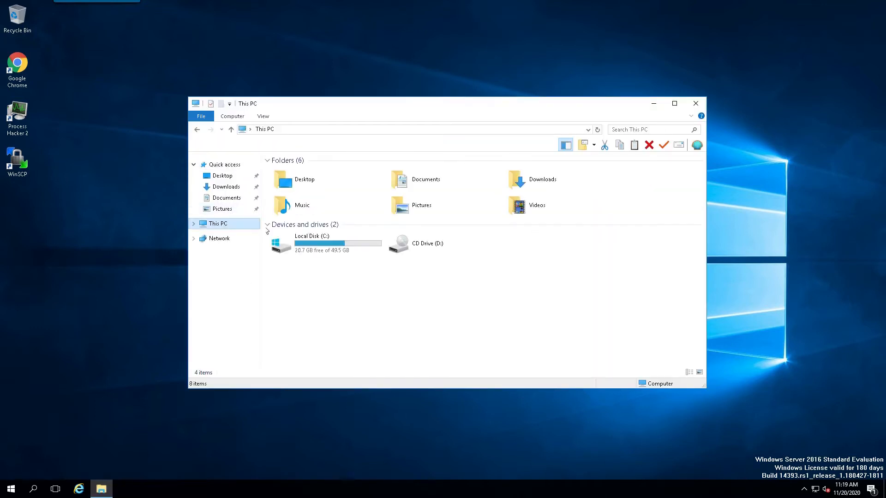
{"action": "left_click", "coordinate": [320, 243]}
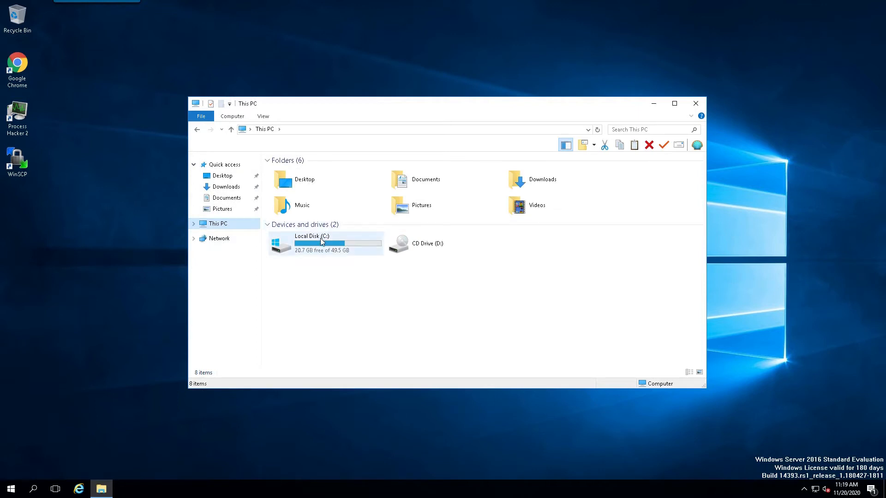
{"action": "left_click", "coordinate": [429, 244]}
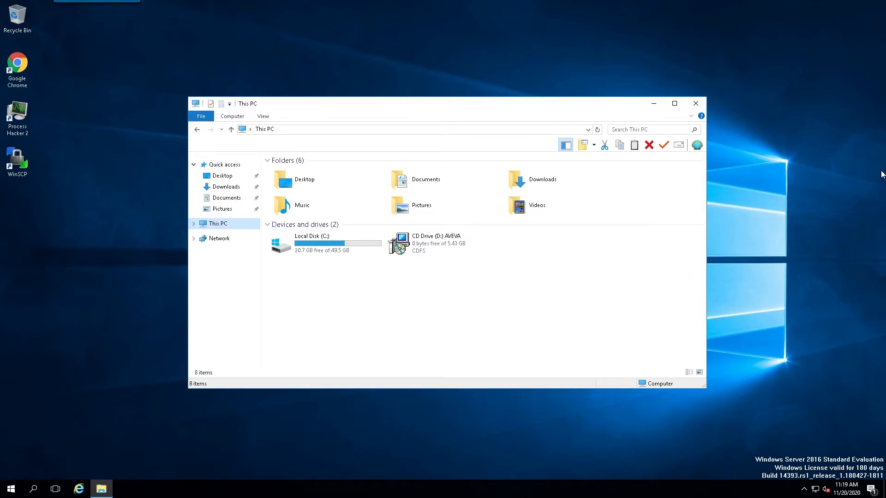
{"action": "left_click", "coordinate": [442, 243]}
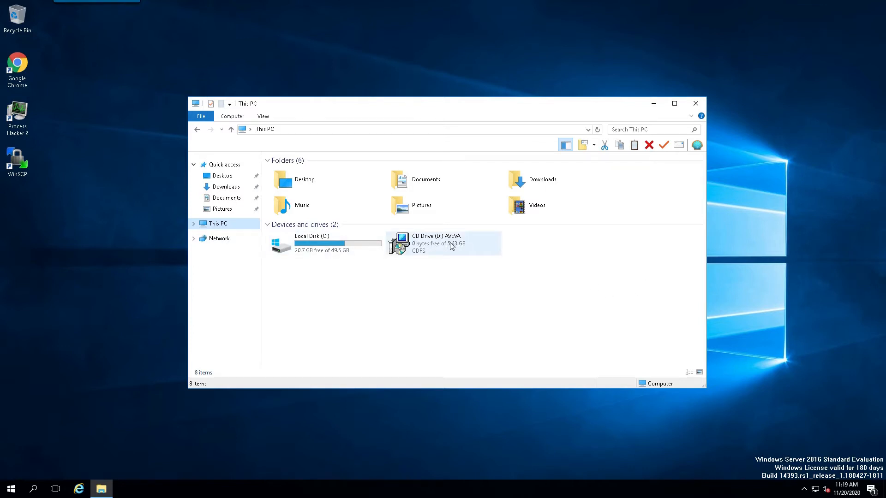
Run setup from the AVEVA disc, install .NET Framework 4.7.2 and accept the reboot
{"action": "double_click", "coordinate": [446, 243]}
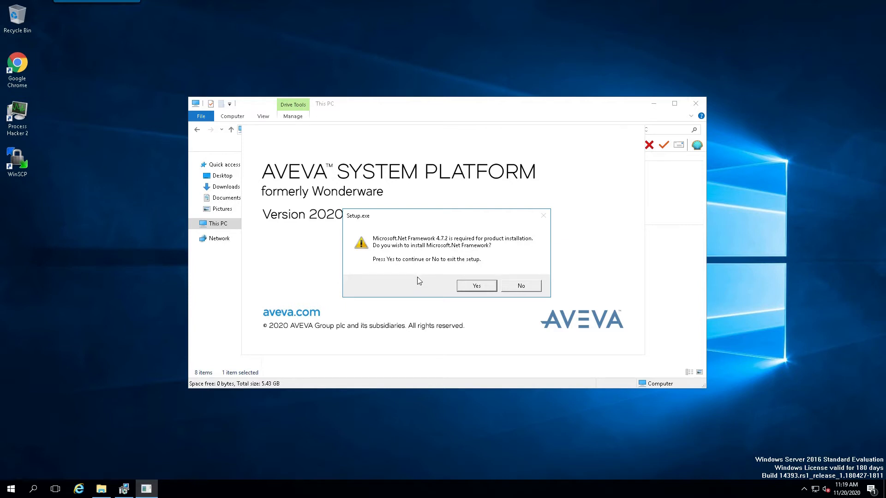
{"action": "mouse_move", "coordinate": [428, 279]}
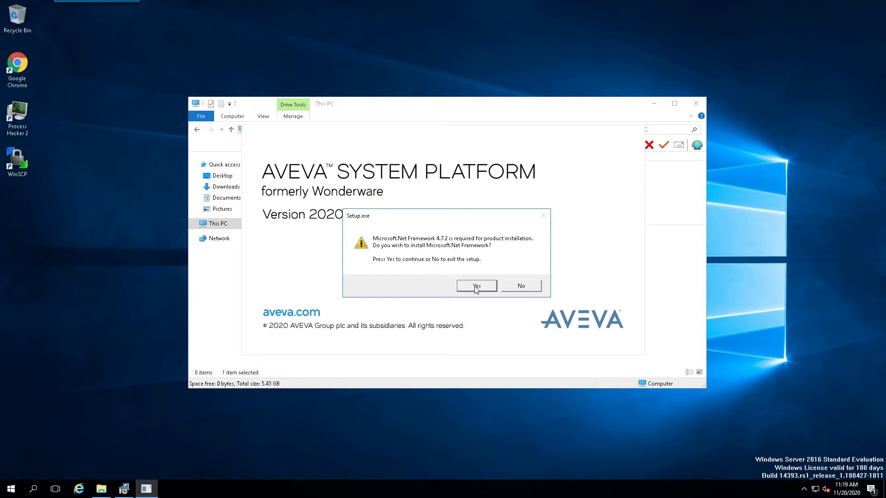
{"action": "left_click", "coordinate": [476, 285]}
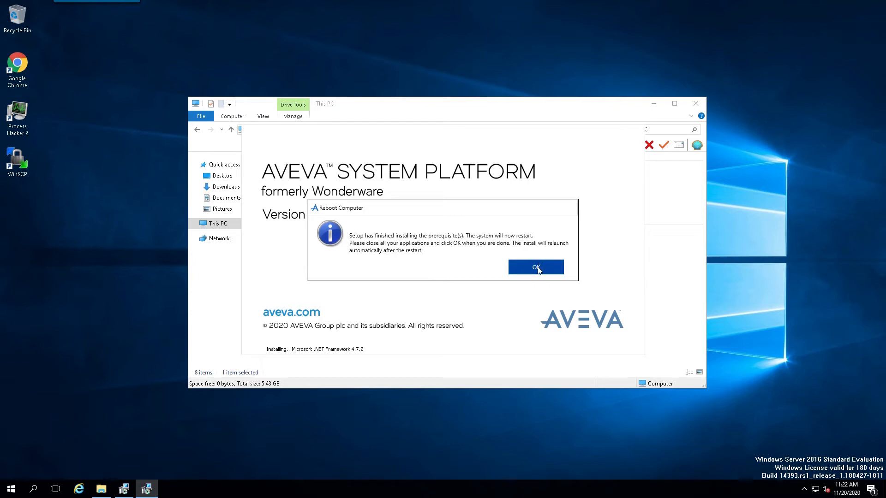
{"action": "left_click", "coordinate": [535, 267]}
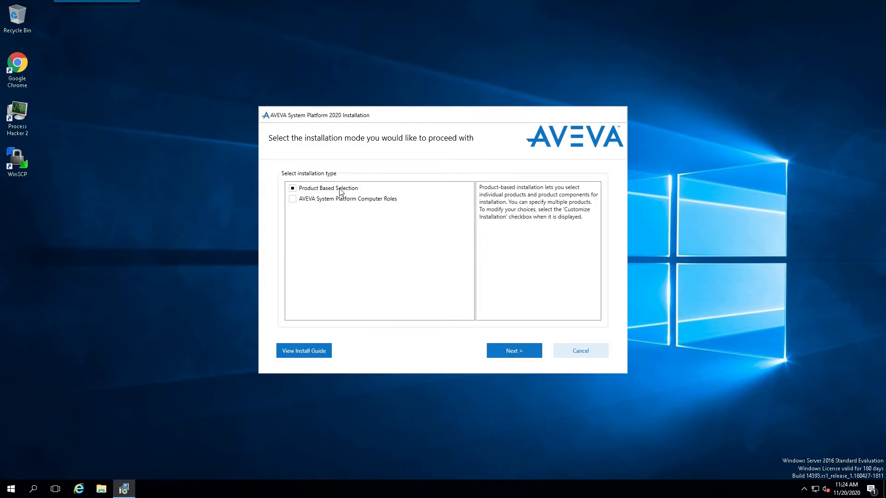
{"action": "mouse_move", "coordinate": [401, 239]}
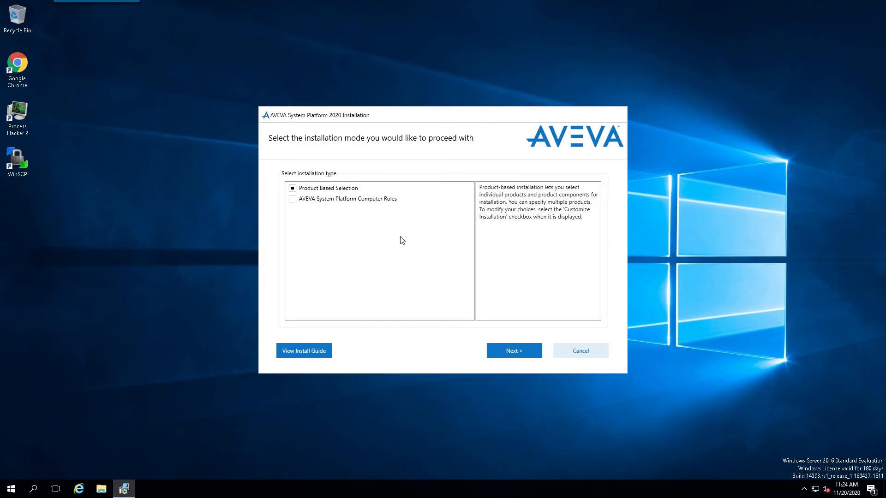
Check AVEVA InTouch HMI and AVEVA Enterprise Licensing Platform in the product list
{"action": "left_click", "coordinate": [513, 350]}
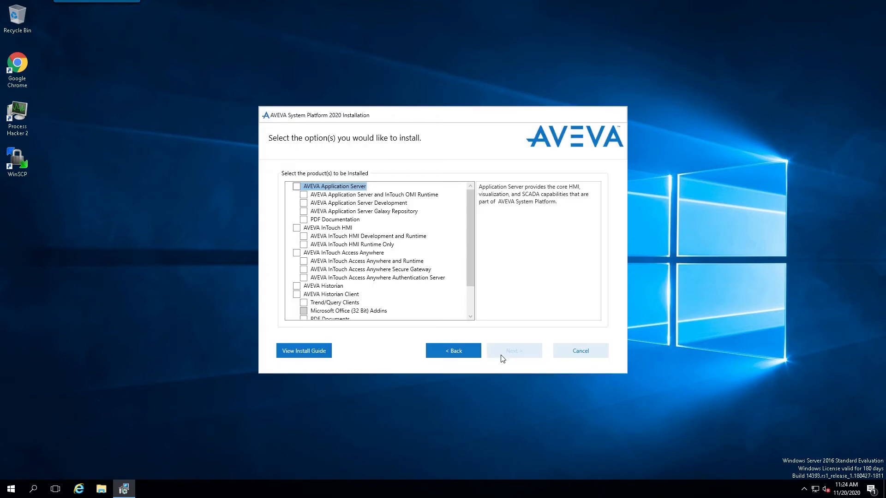
{"action": "mouse_move", "coordinate": [285, 232]}
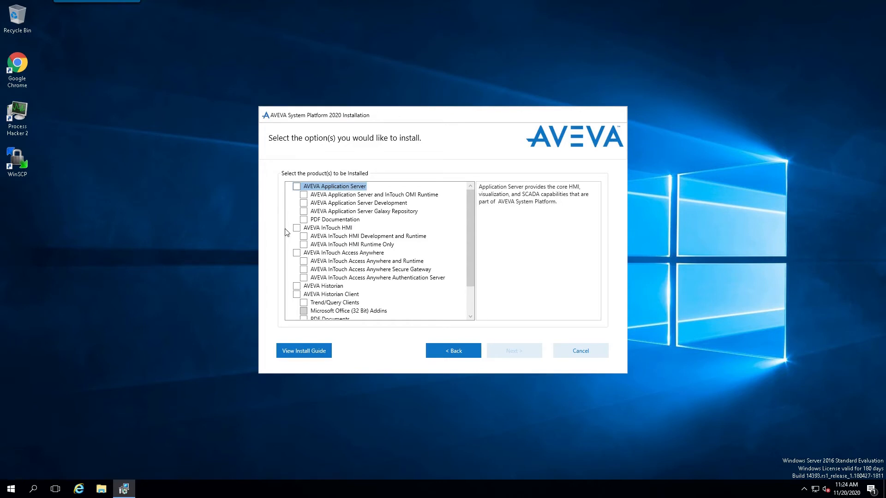
{"action": "left_click", "coordinate": [297, 227]}
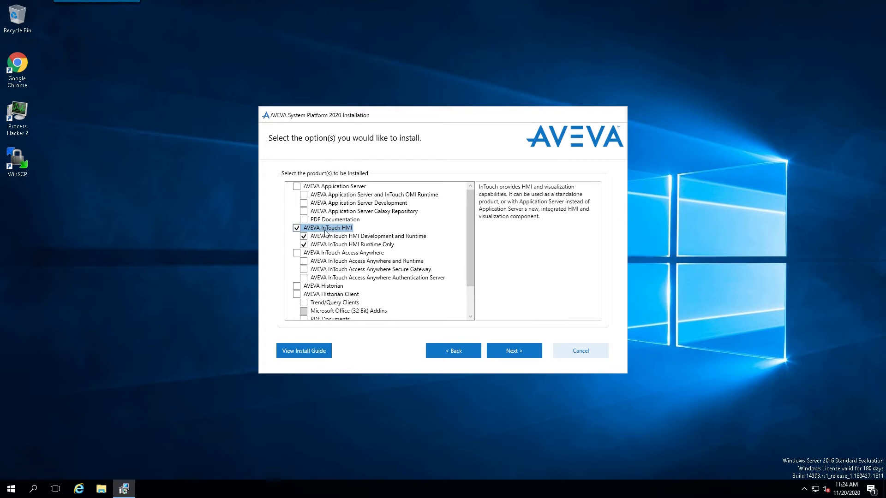
{"action": "mouse_move", "coordinate": [332, 244]}
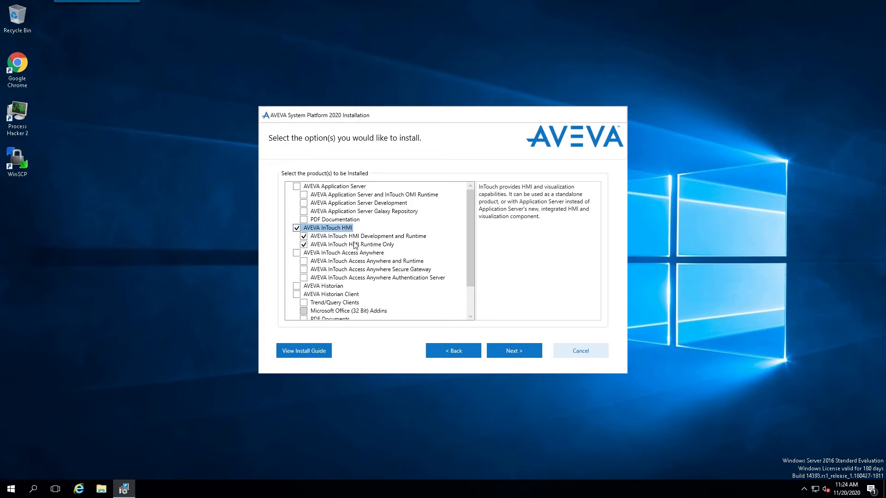
{"action": "mouse_move", "coordinate": [333, 250]}
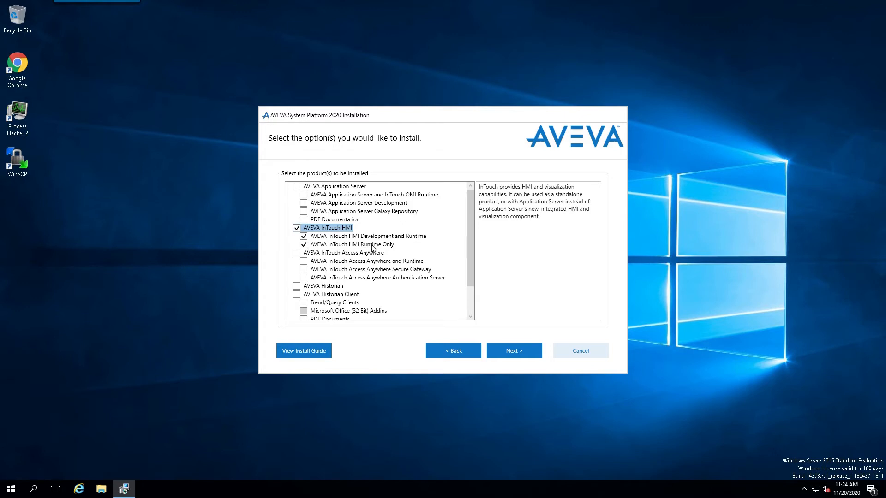
{"action": "mouse_move", "coordinate": [438, 255]}
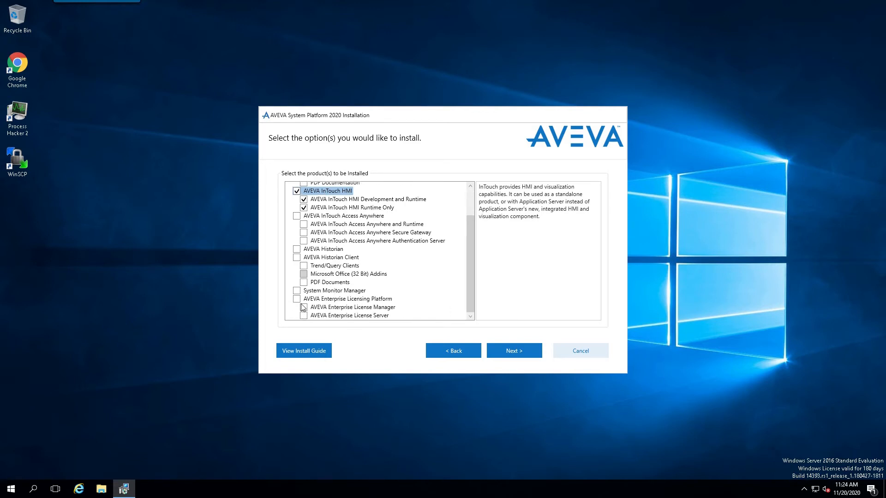
{"action": "left_click", "coordinate": [297, 299]}
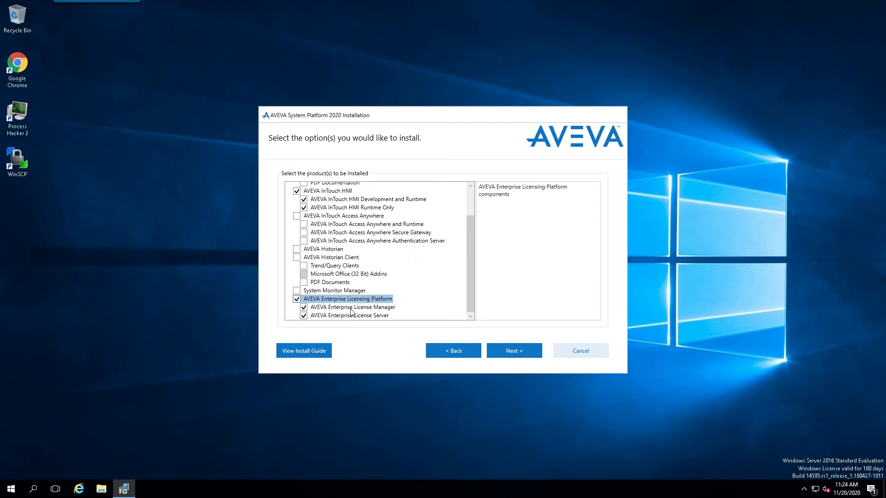
{"action": "mouse_move", "coordinate": [374, 317]}
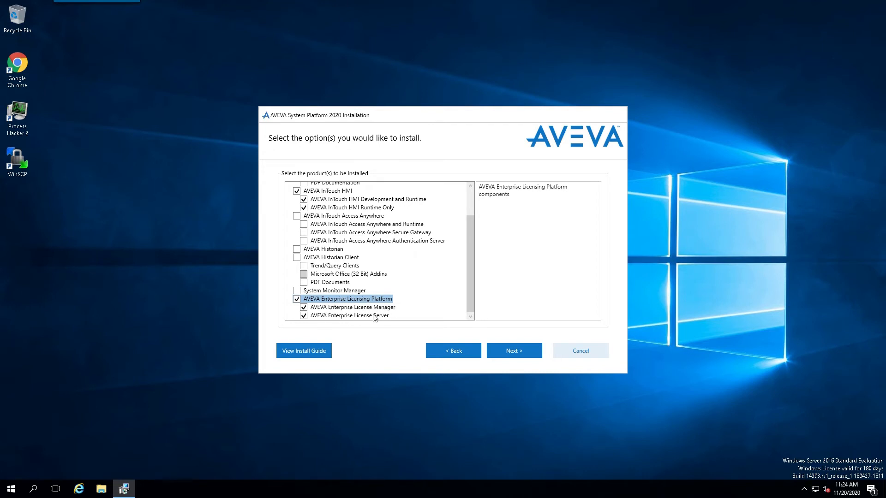
{"action": "mouse_move", "coordinate": [496, 288]}
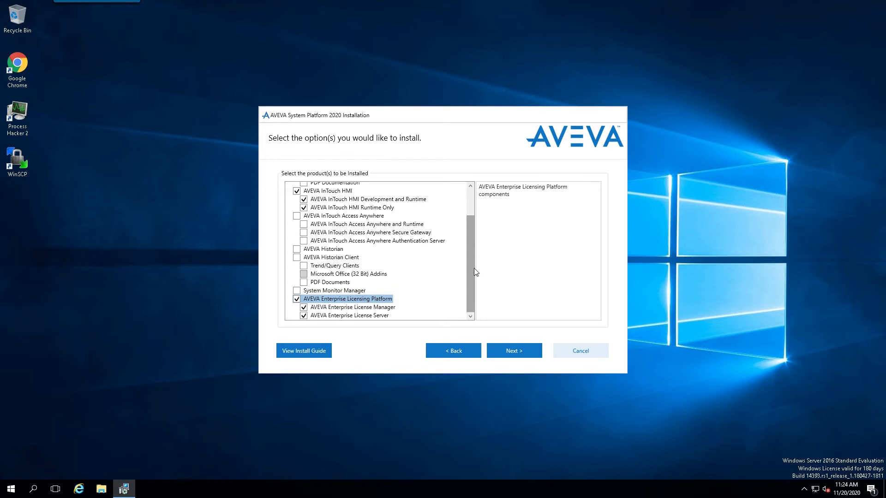
{"action": "mouse_move", "coordinate": [471, 283]}
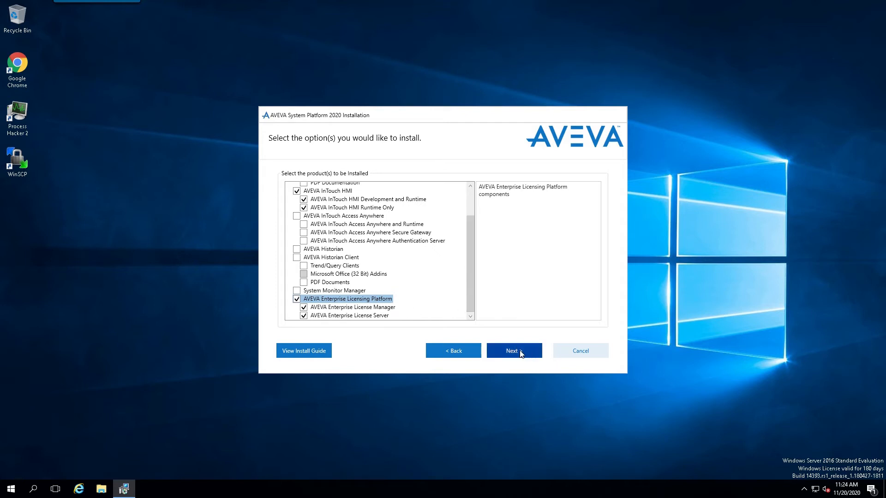
Tick Customize Installation and add the InTouch 16 PenTrend feature
{"action": "left_click", "coordinate": [513, 350]}
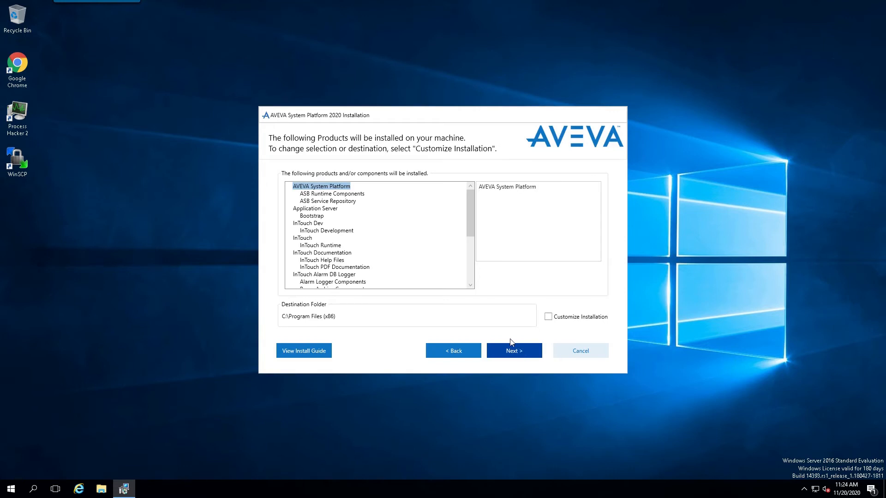
{"action": "scroll", "scroll_direction": "down", "scroll_amount": 3}
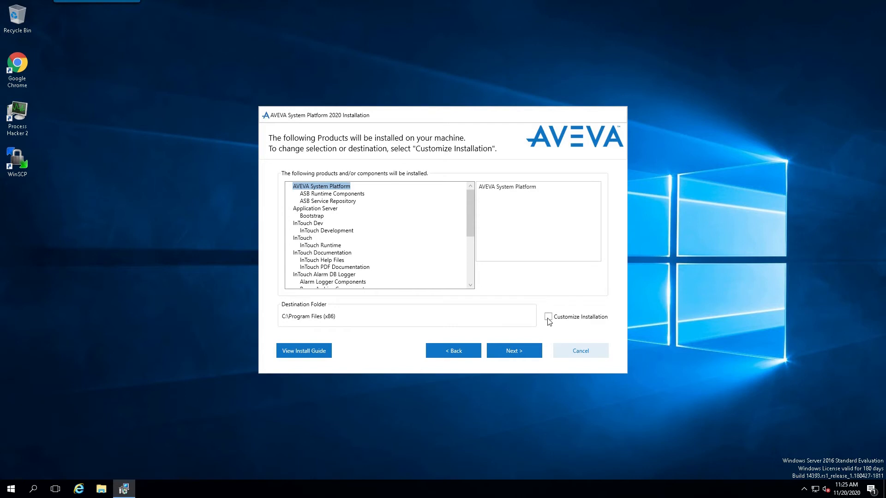
{"action": "left_click", "coordinate": [547, 316]}
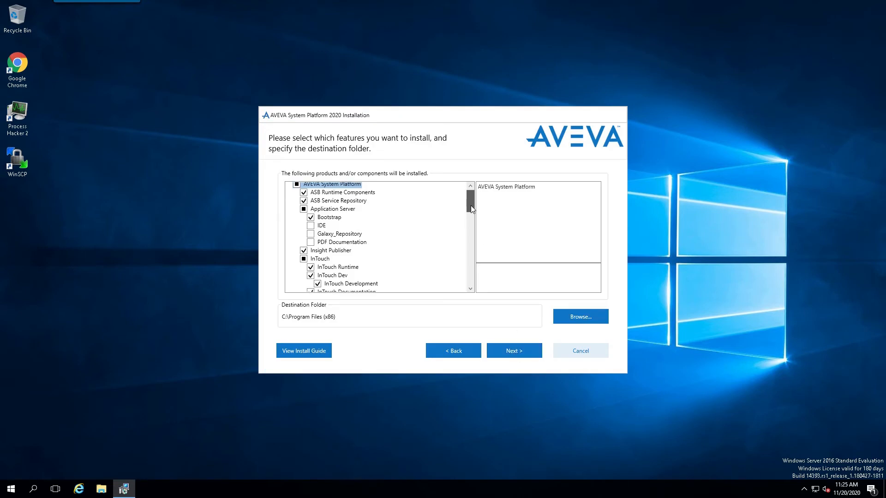
{"action": "scroll", "scroll_direction": "down", "scroll_amount": 3}
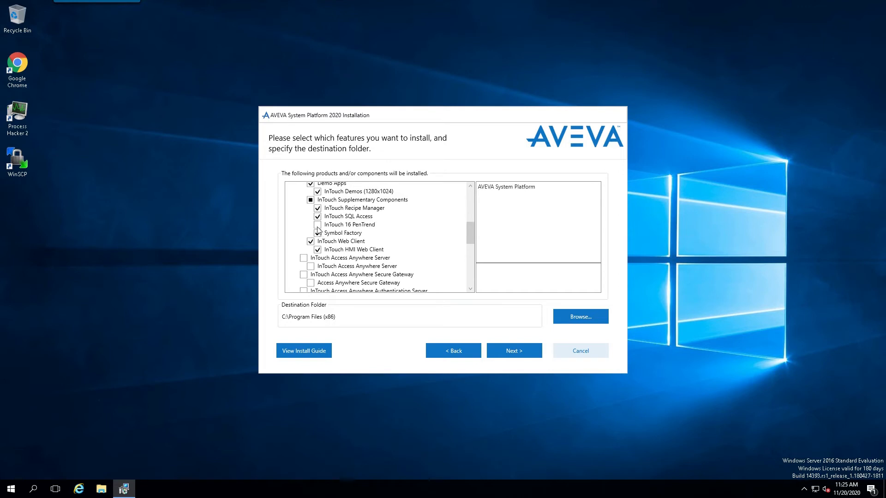
{"action": "left_click", "coordinate": [317, 224]}
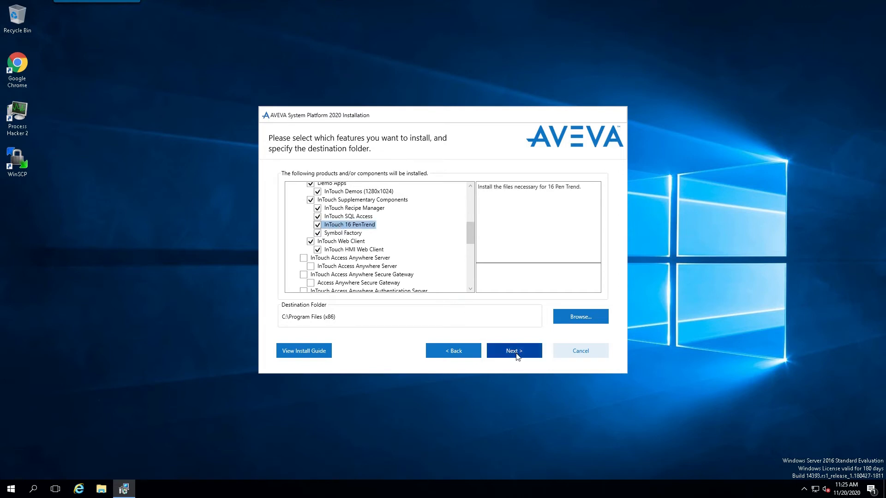
{"action": "left_click", "coordinate": [512, 350]}
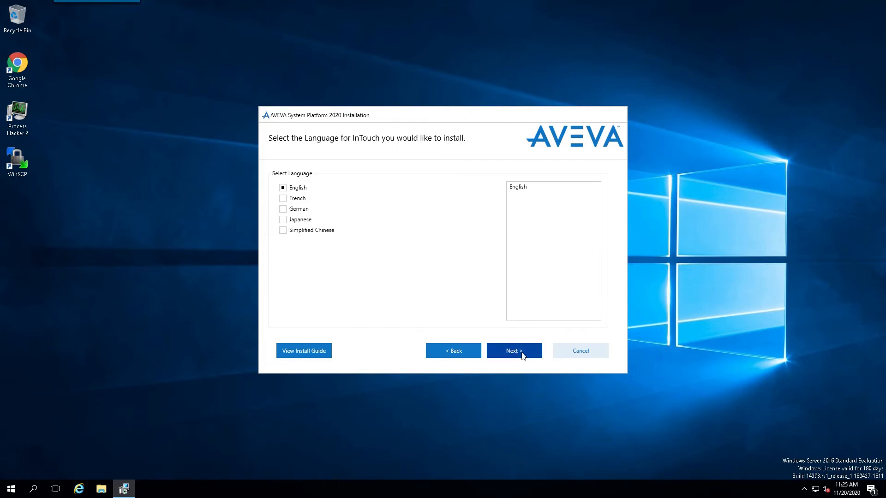
Keep English as the InTouch language and agree to the license terms
{"action": "left_click", "coordinate": [513, 350]}
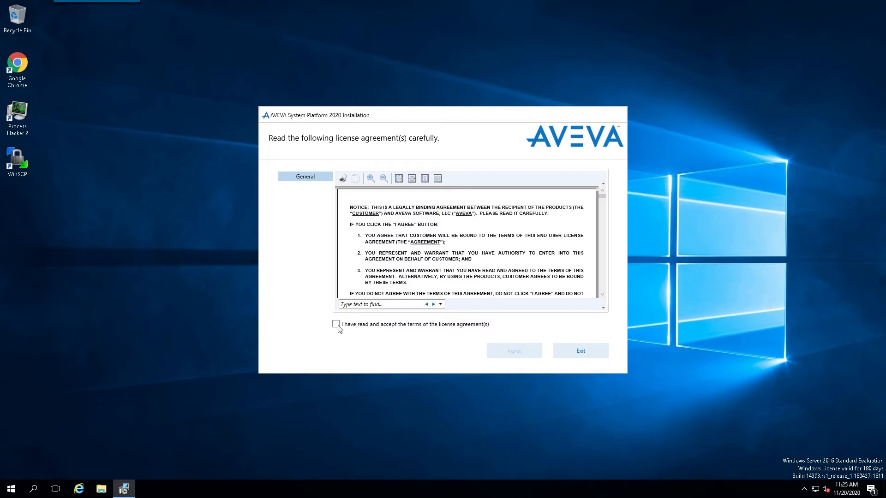
{"action": "left_click", "coordinate": [335, 324]}
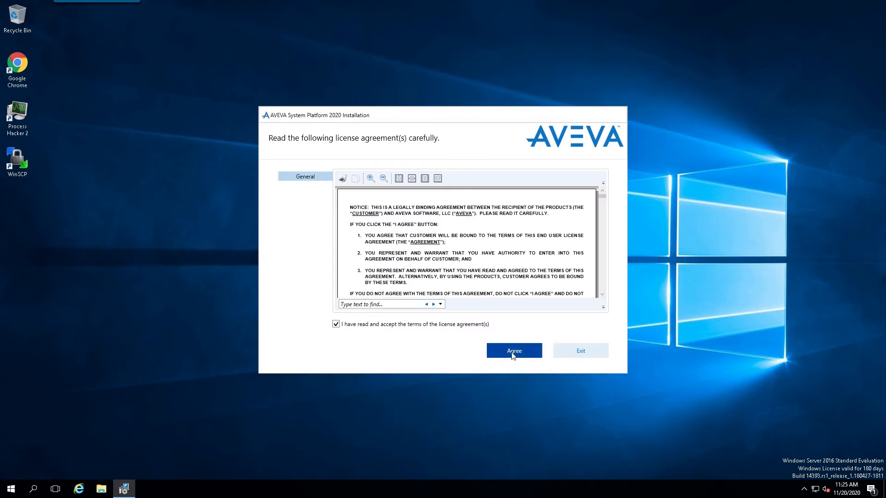
{"action": "left_click", "coordinate": [513, 350]}
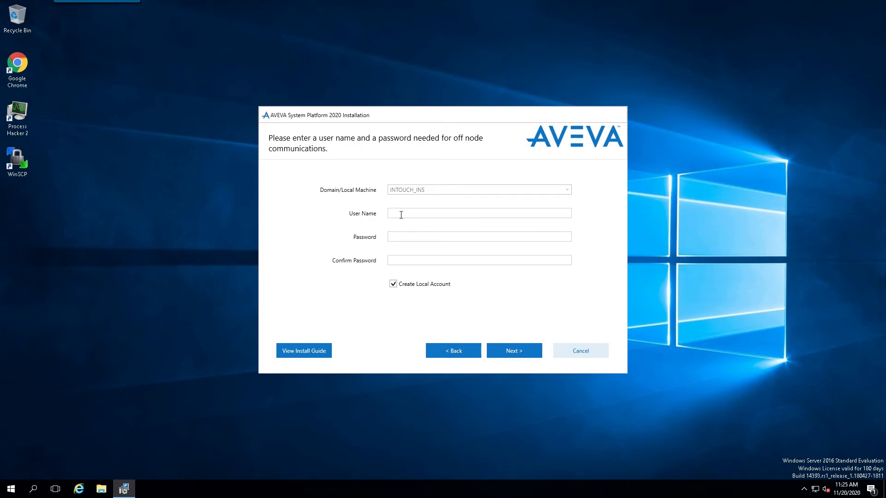
Enter off-node account 'wwadmin' with password, disable Create Local Account, and accept the policy warning
{"action": "left_click", "coordinate": [478, 213]}
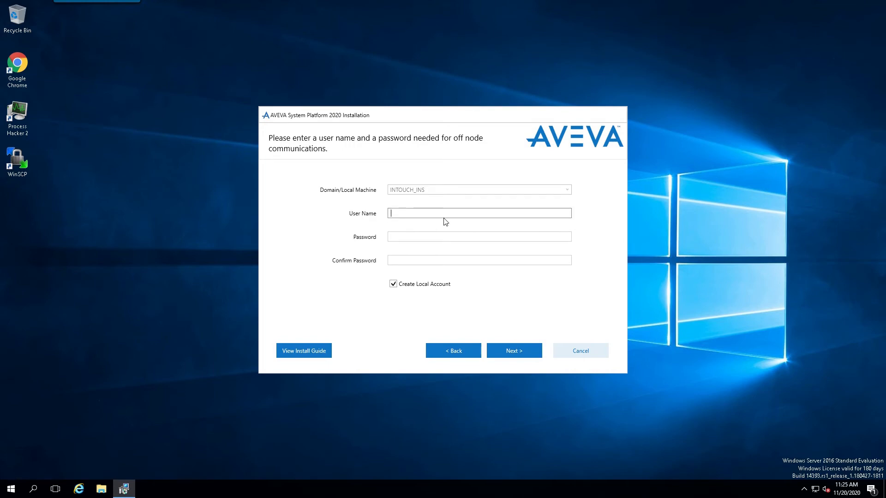
{"action": "type", "text": "wwadmin"}
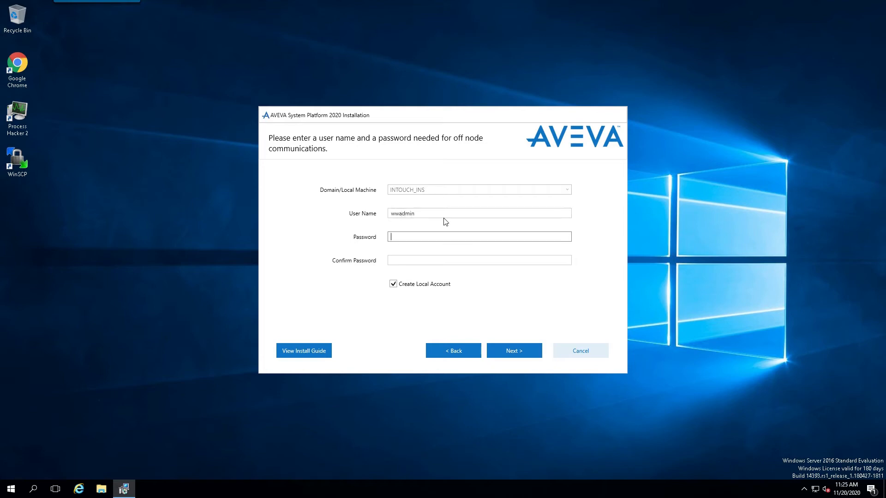
{"action": "type", "text": "**"}
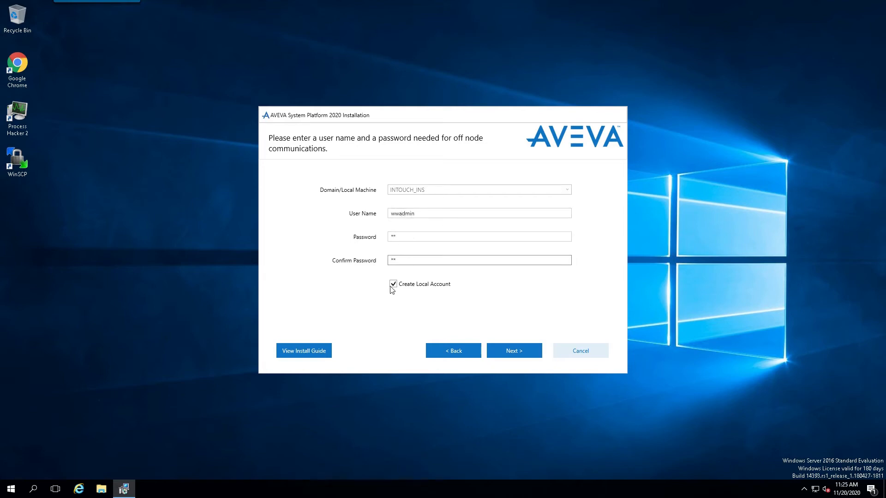
{"action": "left_click", "coordinate": [392, 283]}
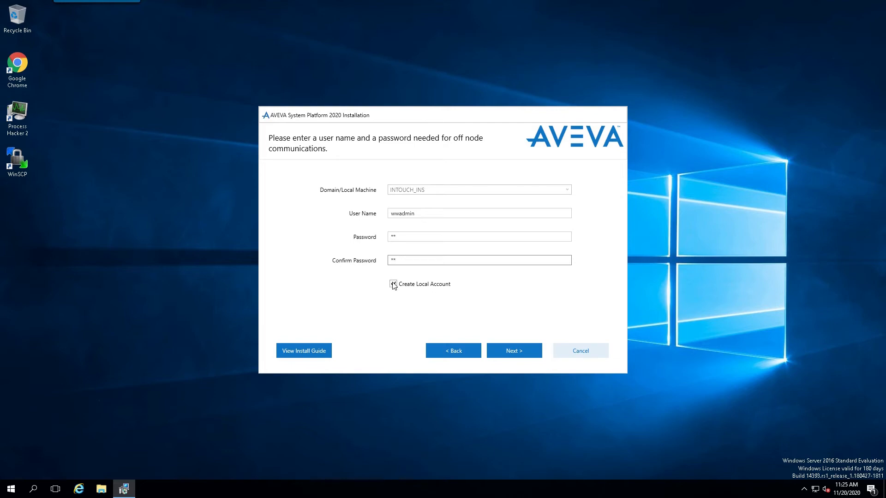
{"action": "left_click", "coordinate": [392, 283]}
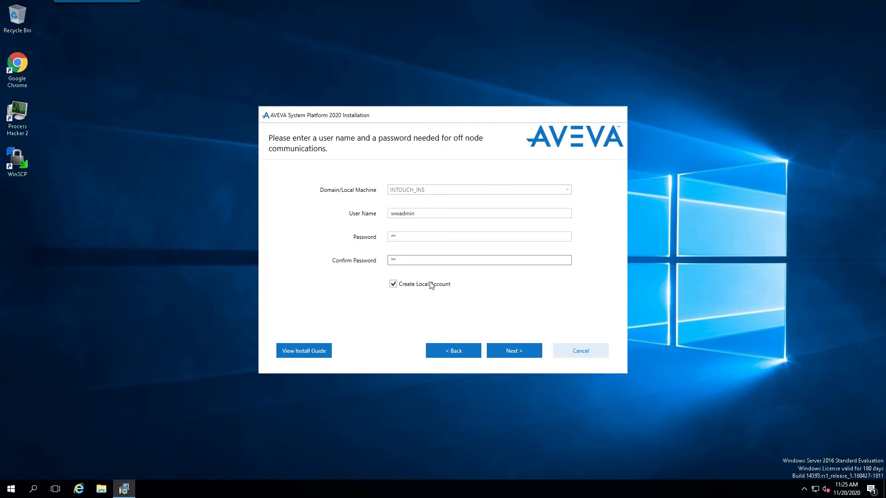
{"action": "left_click", "coordinate": [393, 283]}
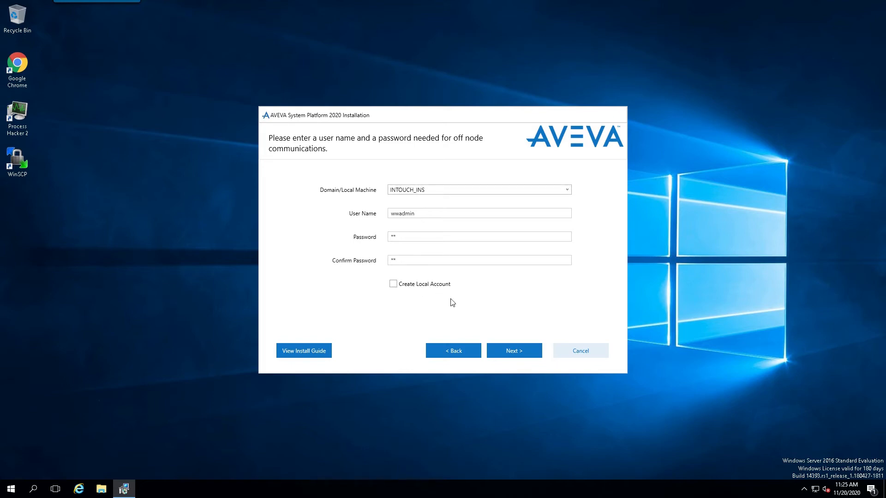
{"action": "left_click", "coordinate": [513, 350]}
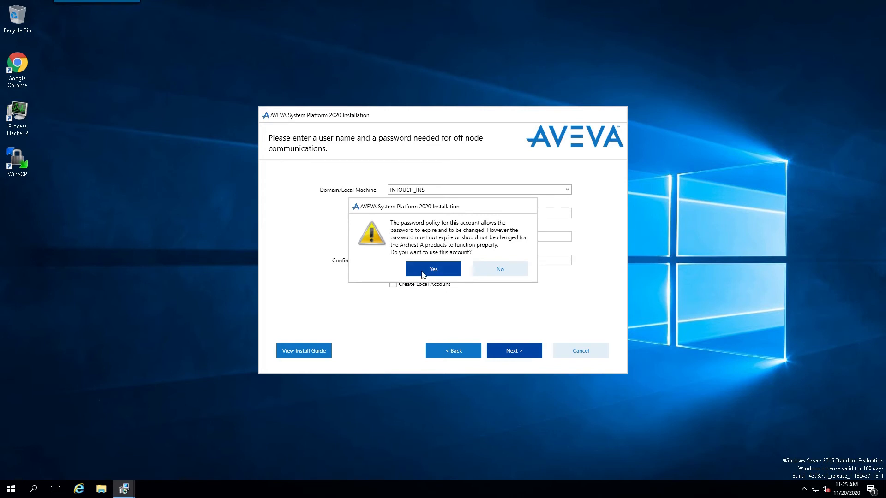
{"action": "left_click", "coordinate": [432, 268]}
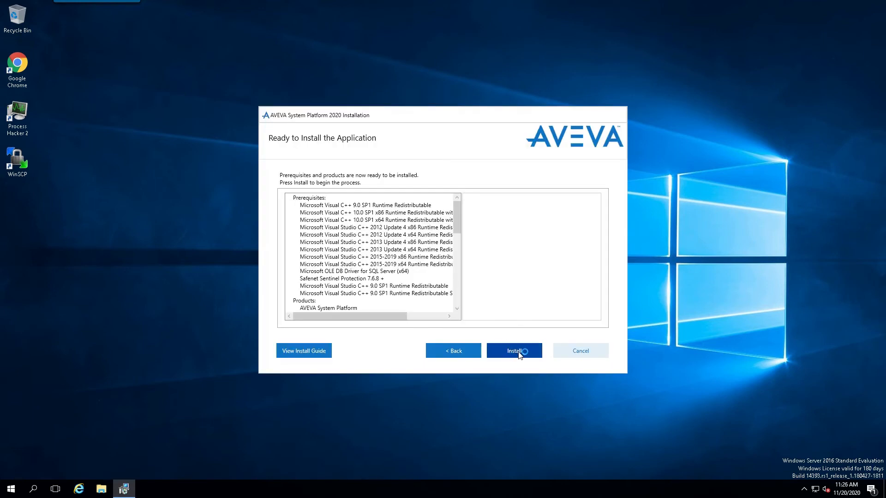
Install the selected products, then launch Configure when installation finishes
{"action": "left_click", "coordinate": [513, 350]}
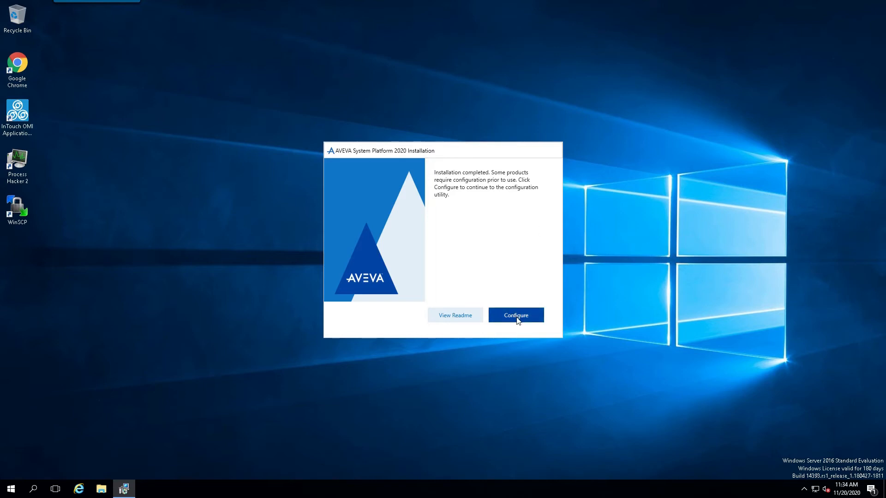
{"action": "left_click", "coordinate": [515, 315]}
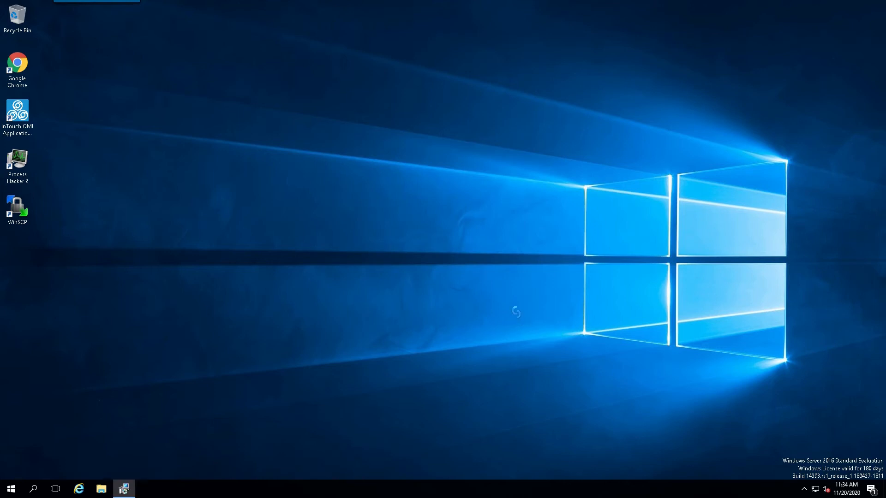
Test and configure the License Server on INTOUCH_INS port 55555, then exit the Configurator
{"action": "left_click", "coordinate": [124, 488]}
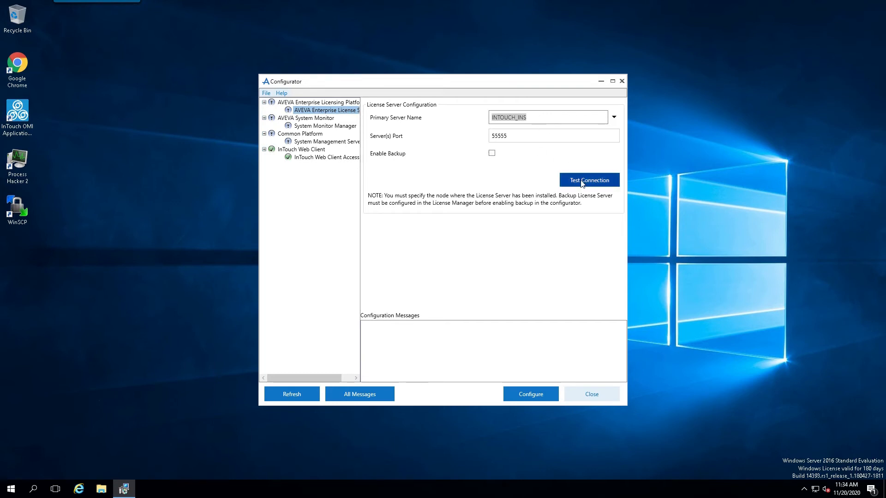
{"action": "left_click", "coordinate": [588, 179]}
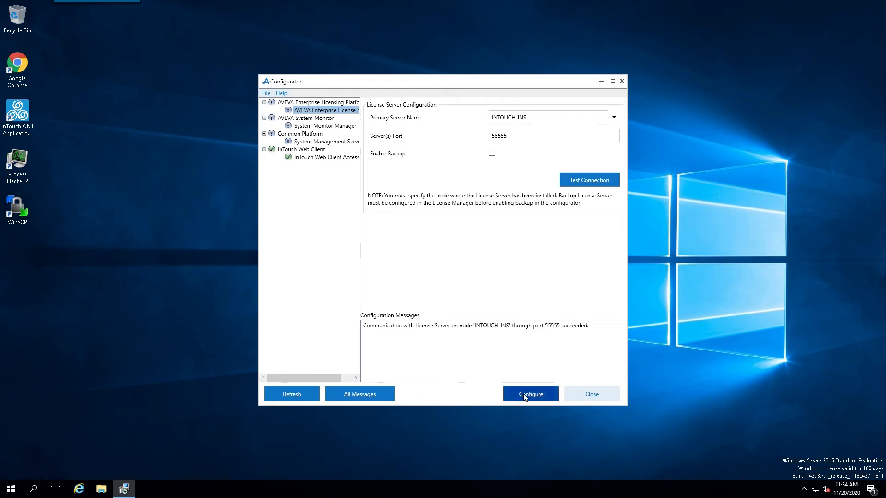
{"action": "left_click", "coordinate": [530, 393]}
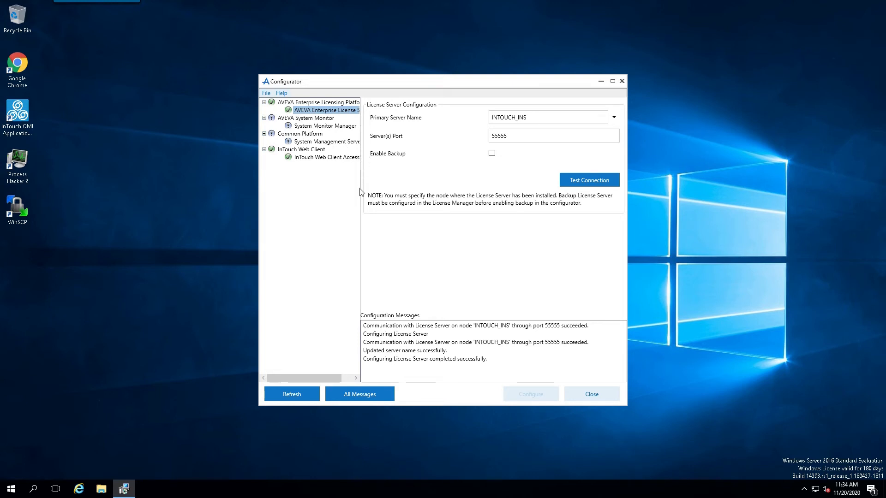
{"action": "mouse_move", "coordinate": [534, 305]}
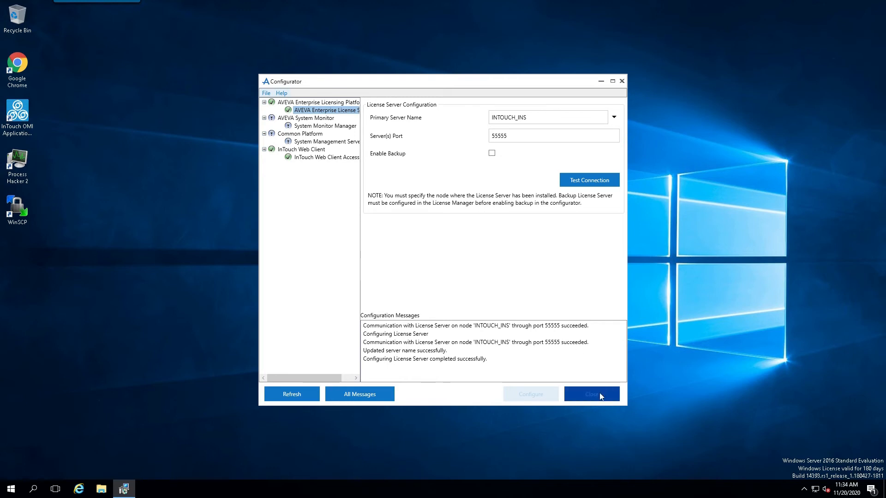
{"action": "left_click", "coordinate": [590, 394]}
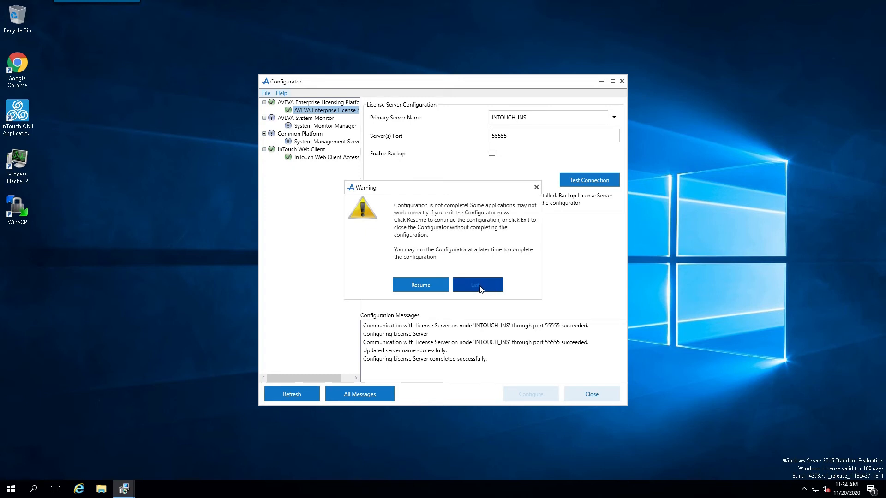
{"action": "left_click", "coordinate": [477, 284]}
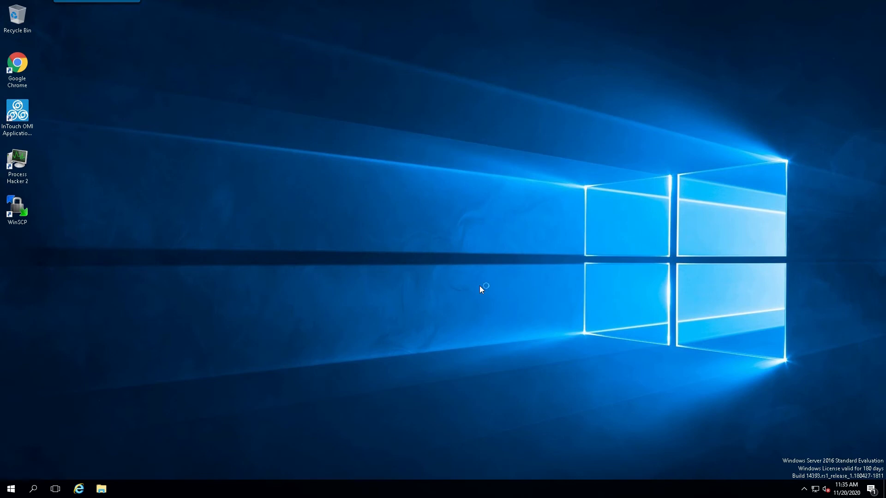
{"action": "mouse_move", "coordinate": [865, 247]}
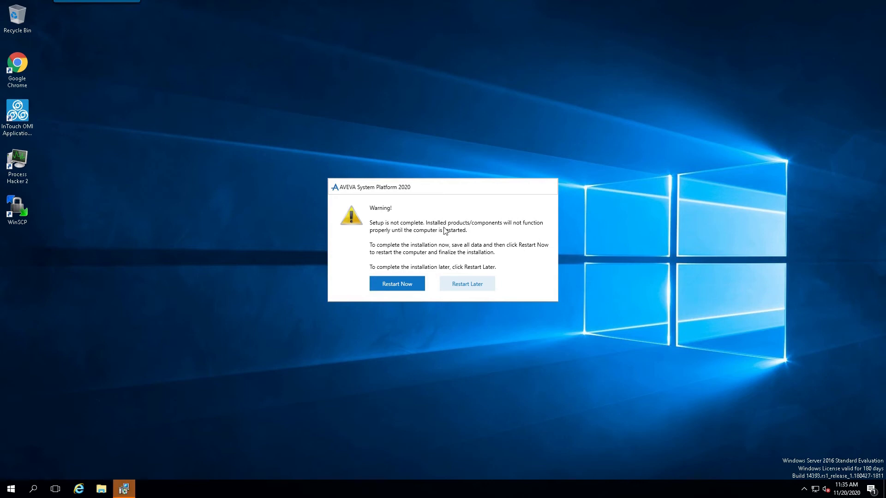
{"action": "mouse_move", "coordinate": [484, 236]}
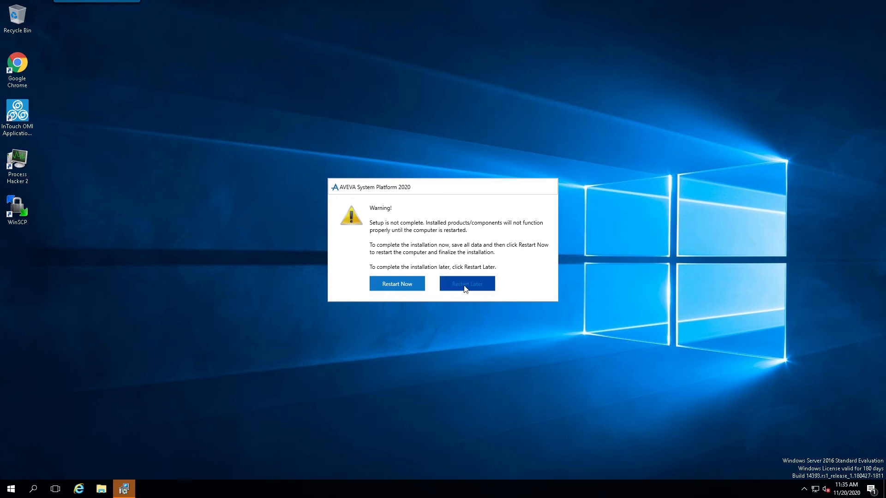
{"action": "mouse_move", "coordinate": [481, 287]}
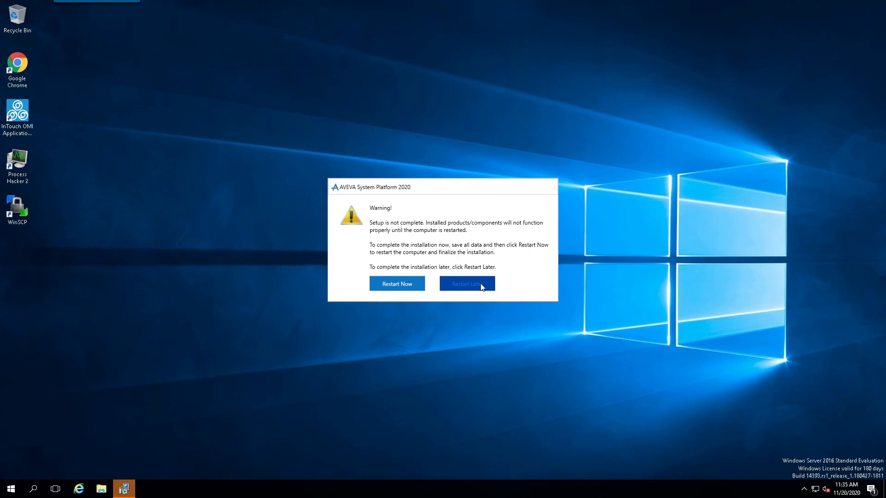
Choose Restart Later in the 'Setup is not complete' warning
{"action": "left_click", "coordinate": [466, 283]}
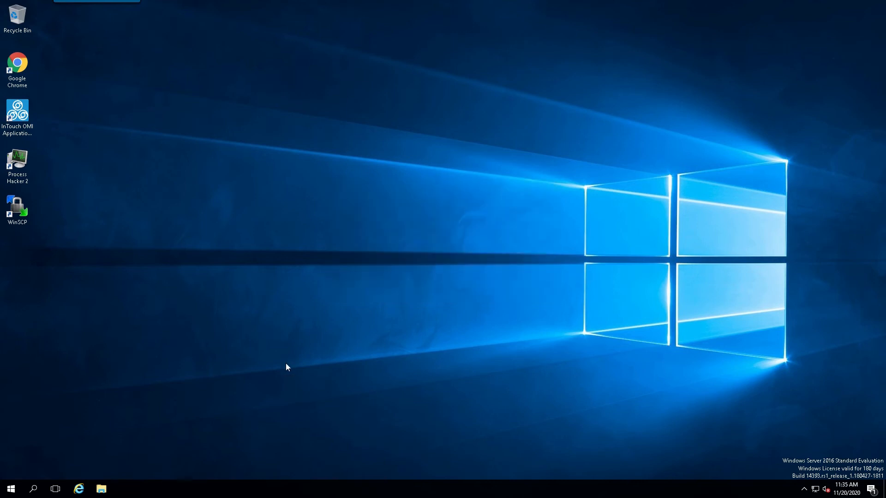
{"action": "mouse_move", "coordinate": [10, 488]}
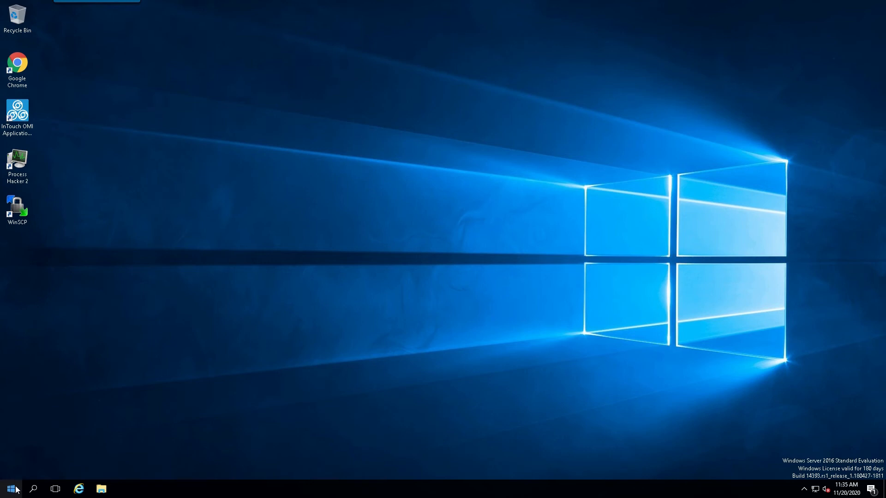
Launch Enterprise License Manager from All Programs, maximize it, and open the INTOUCH_INS server tile
{"action": "left_click", "coordinate": [10, 488]}
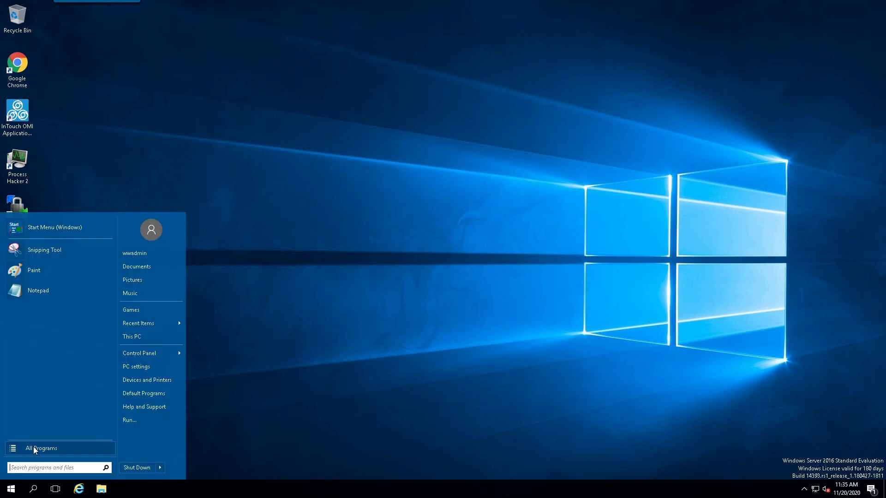
{"action": "left_click", "coordinate": [40, 448]}
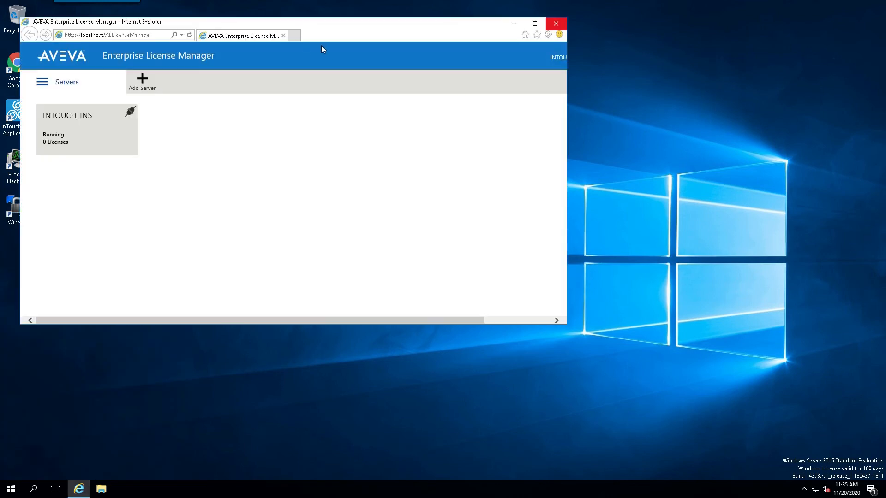
{"action": "left_click", "coordinate": [533, 23]}
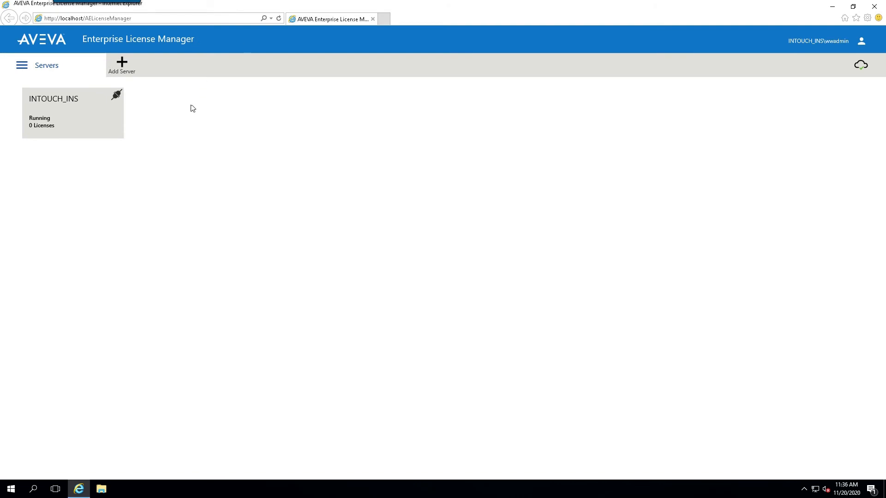
{"action": "mouse_move", "coordinate": [82, 116]}
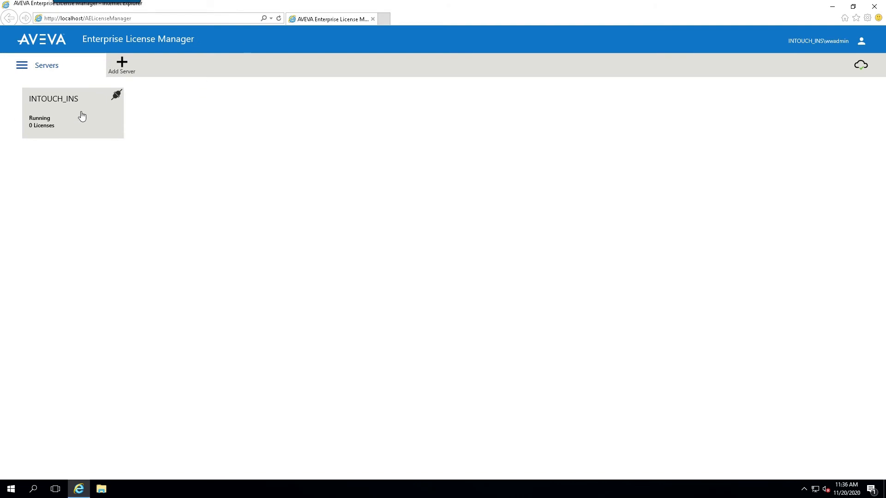
{"action": "left_click", "coordinate": [72, 113]}
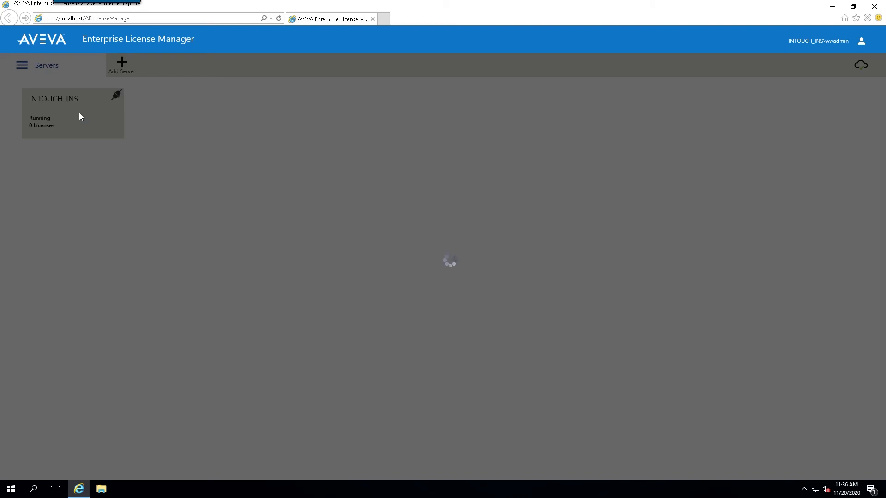
{"action": "mouse_move", "coordinate": [869, 125]}
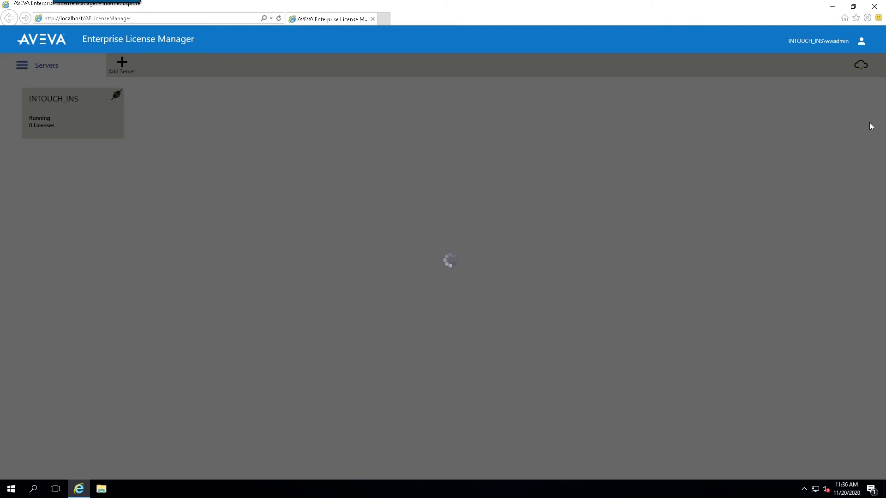
{"action": "left_click", "coordinate": [73, 112]}
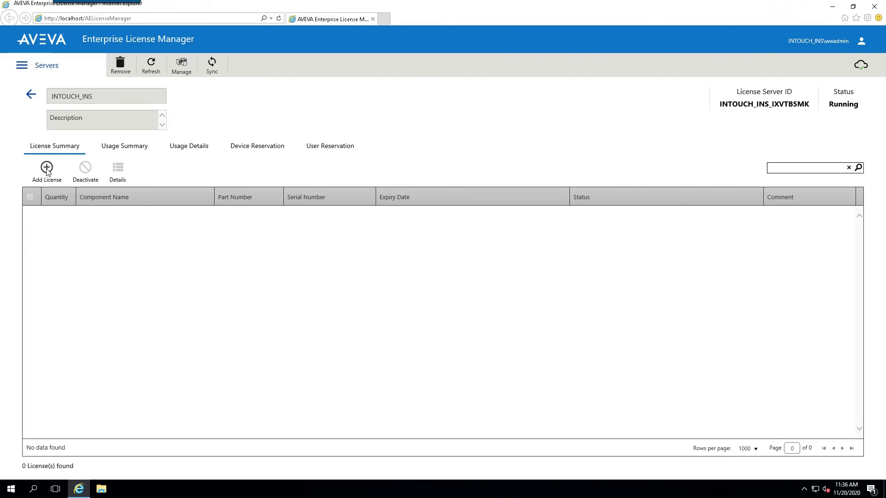
Upload the demo license .xml file from C:\Installs to the INTOUCH_INS server
{"action": "left_click", "coordinate": [46, 171]}
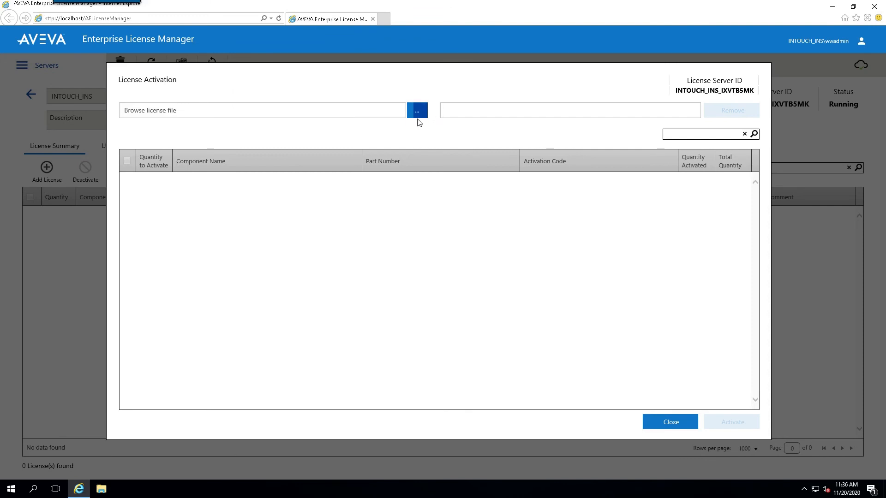
{"action": "left_click", "coordinate": [417, 111]}
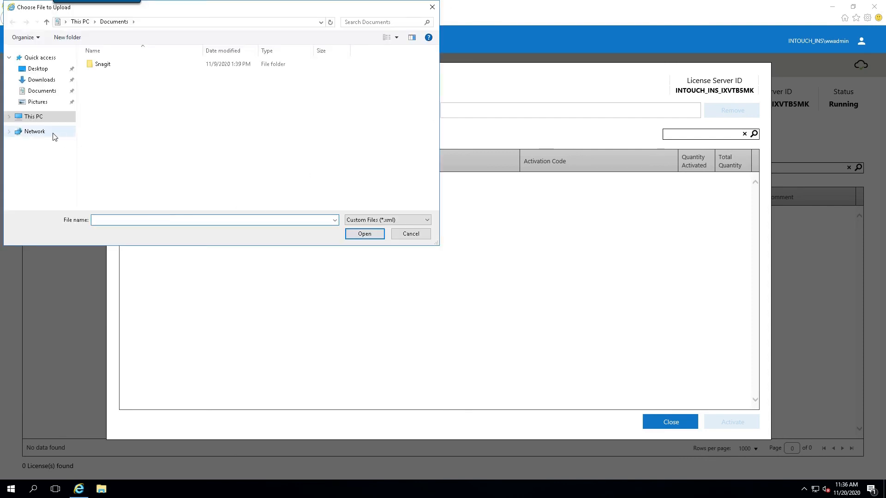
{"action": "left_click", "coordinate": [33, 116]}
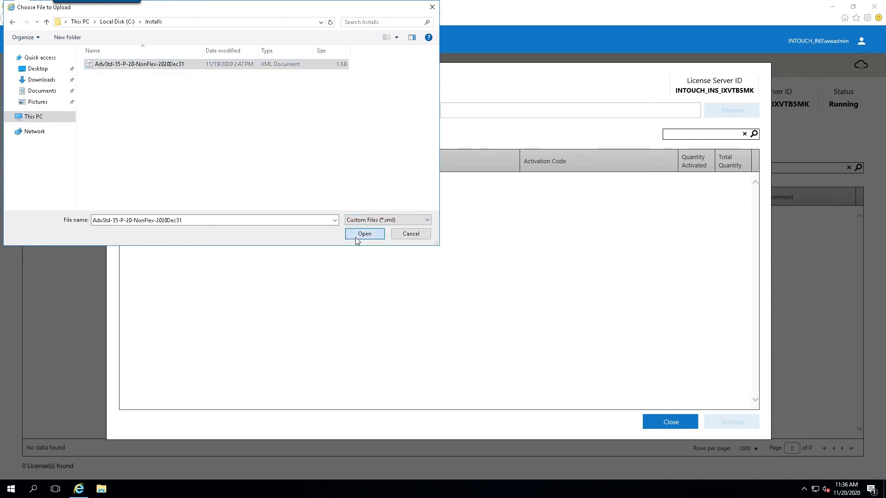
{"action": "left_click", "coordinate": [364, 234]}
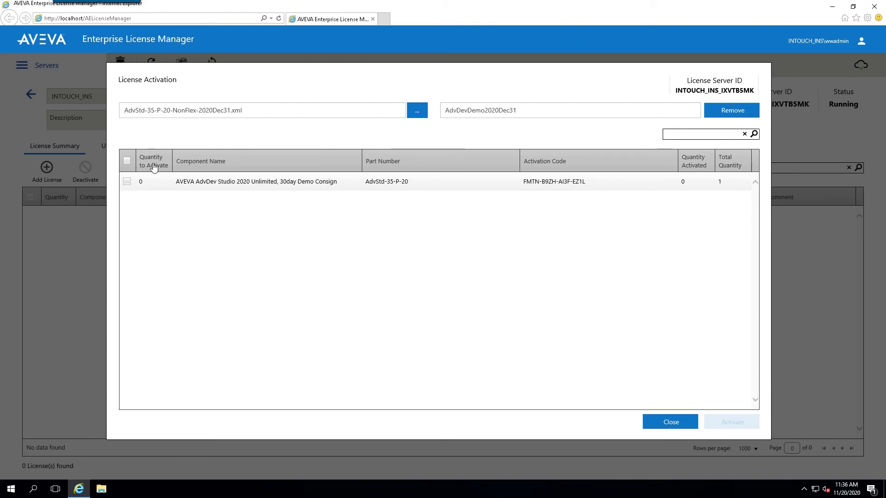
Activate the AdvDev Studio 2020 Unlimited demo license component
{"action": "left_click", "coordinate": [126, 160]}
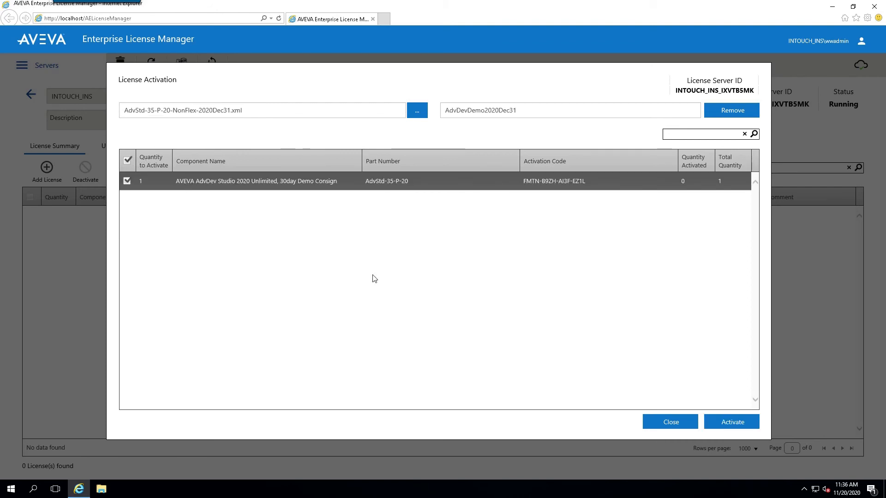
{"action": "left_click", "coordinate": [730, 421]}
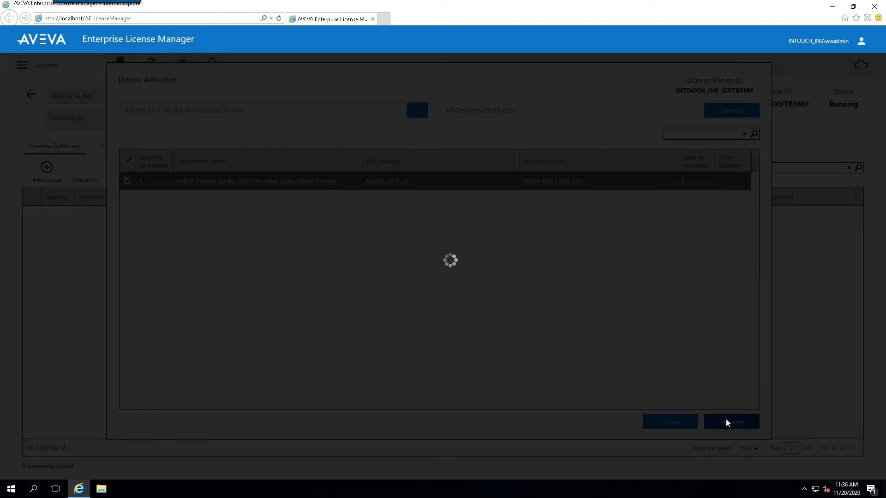
{"action": "left_click", "coordinate": [730, 422]}
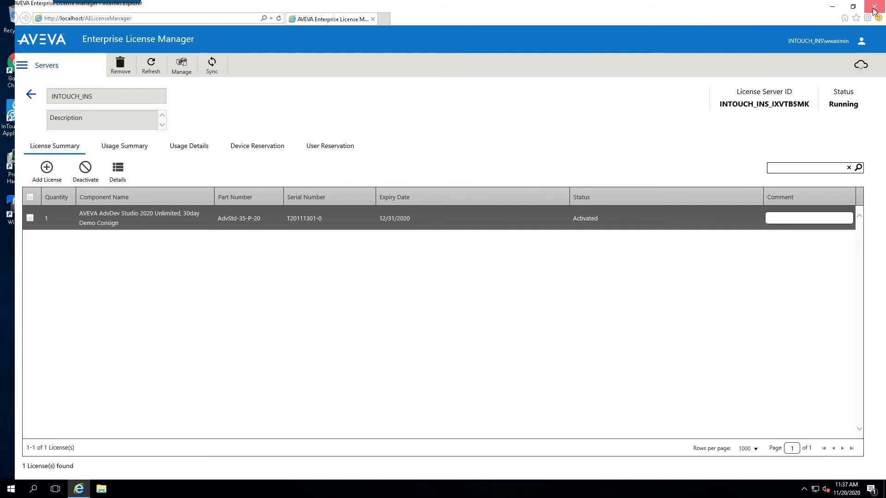
Close the Internet Explorer license manager window and dismiss the Start menu
{"action": "left_click", "coordinate": [877, 6]}
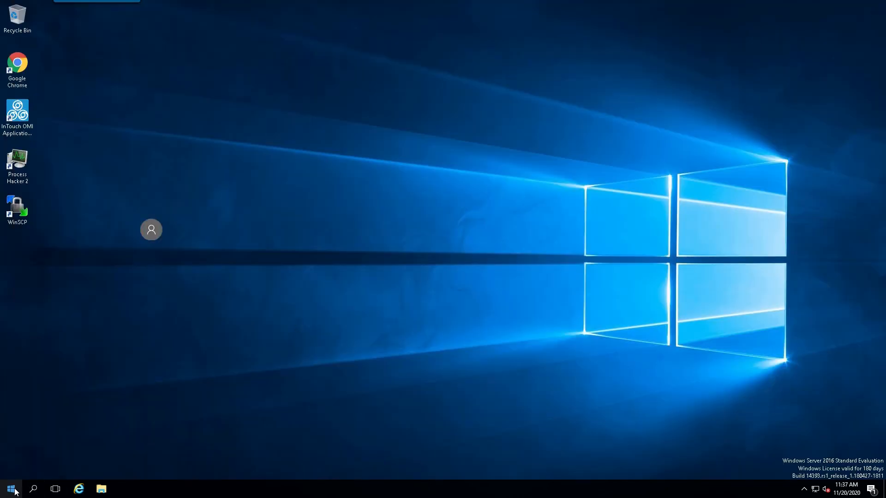
{"action": "left_click", "coordinate": [10, 488]}
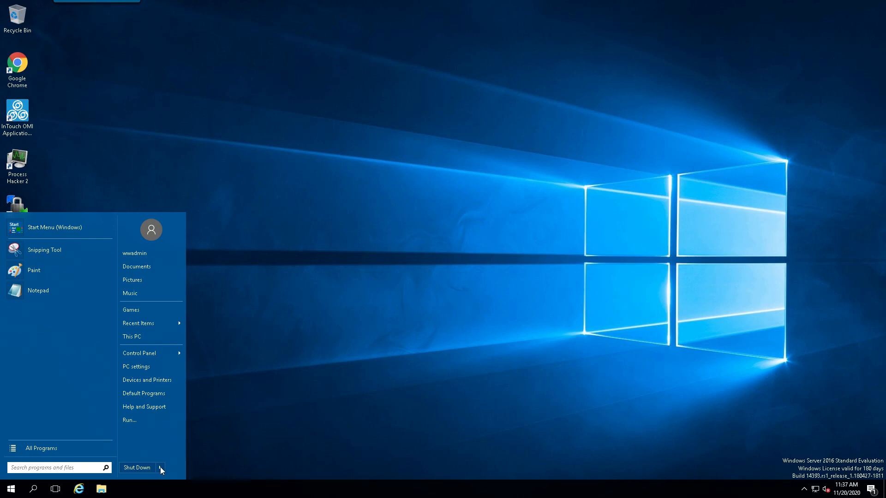
{"action": "left_click", "coordinate": [161, 468]}
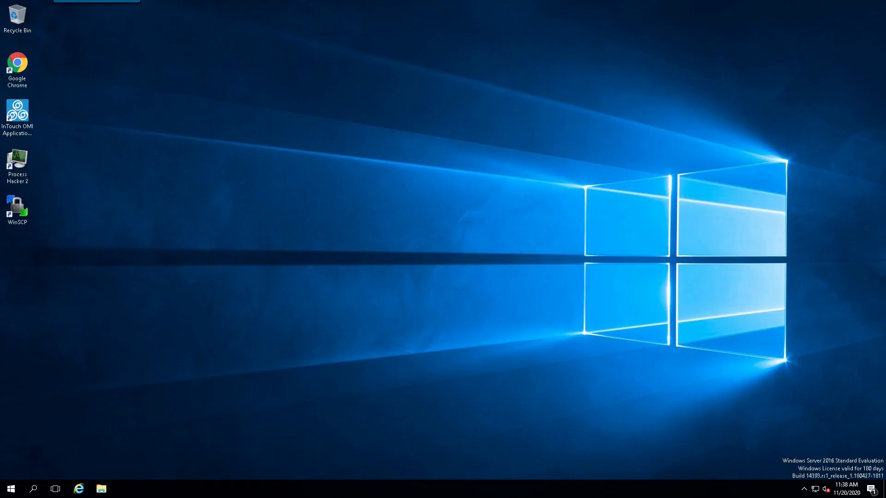
{"action": "mouse_move", "coordinate": [518, 189]}
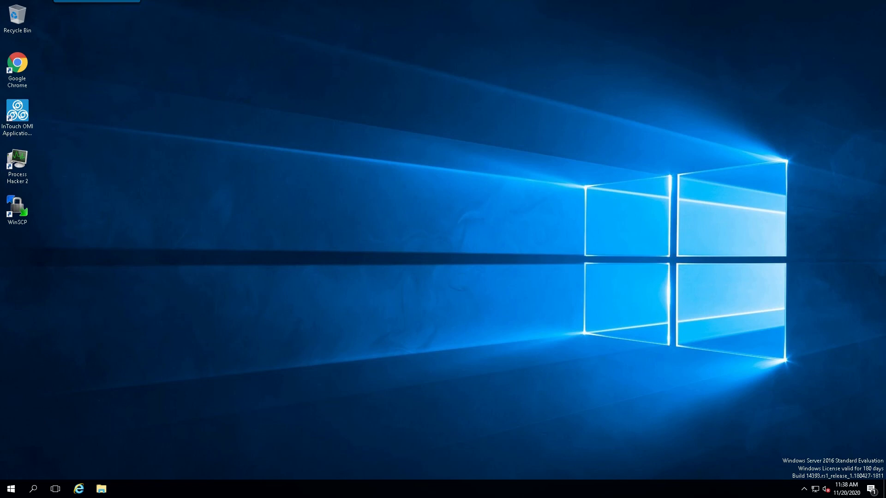
Start InTouch HMI Application Manager from the AVEVA InTouch HMI group and right-click InTouch Introductory Demo
{"action": "left_click", "coordinate": [10, 489]}
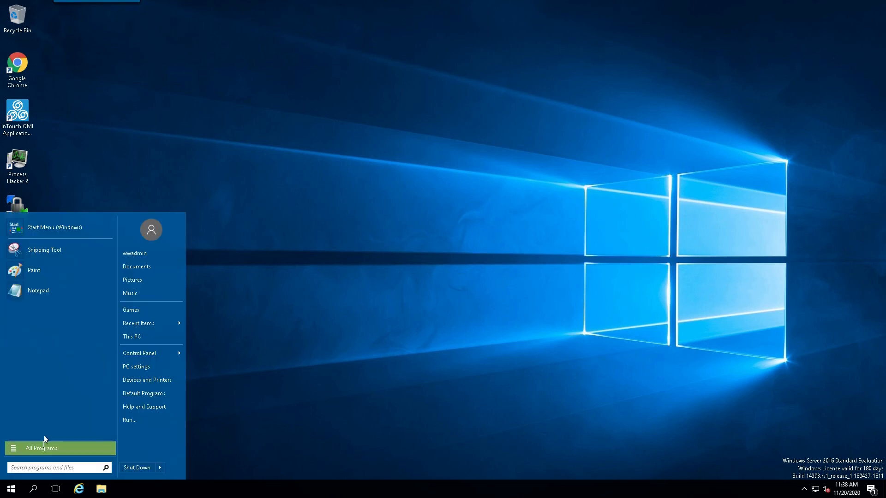
{"action": "left_click", "coordinate": [40, 447]}
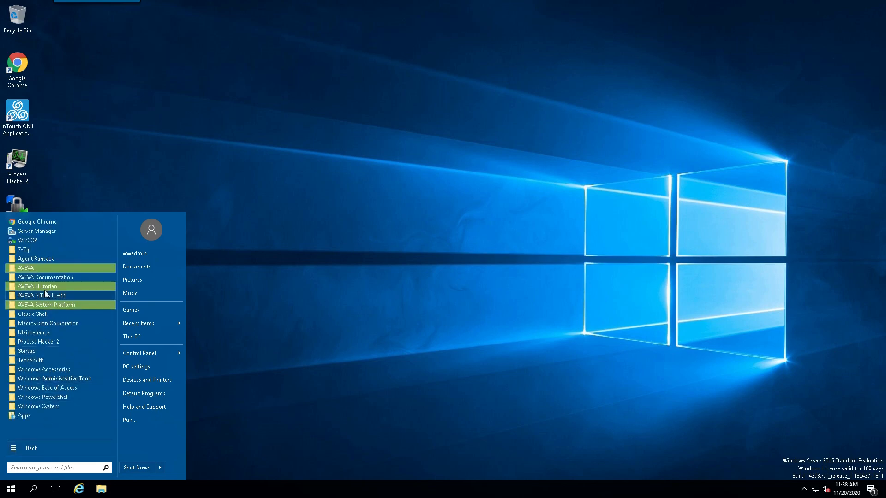
{"action": "left_click", "coordinate": [42, 295]}
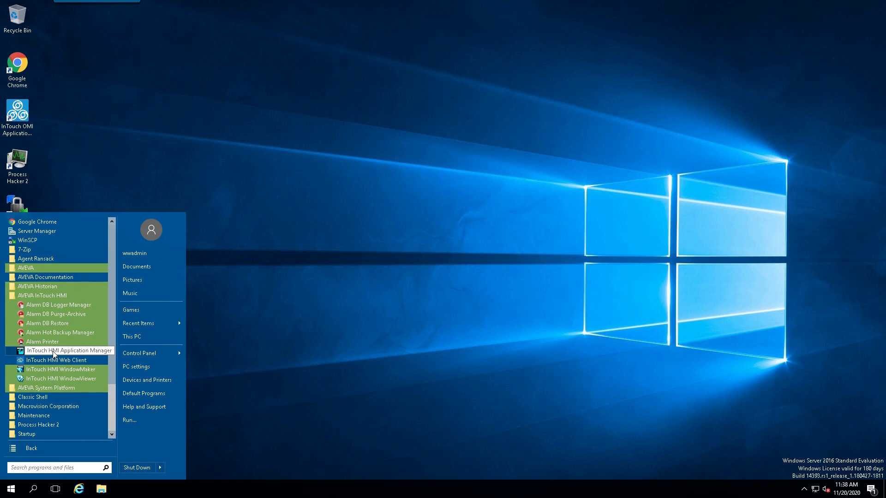
{"action": "left_click", "coordinate": [71, 350]}
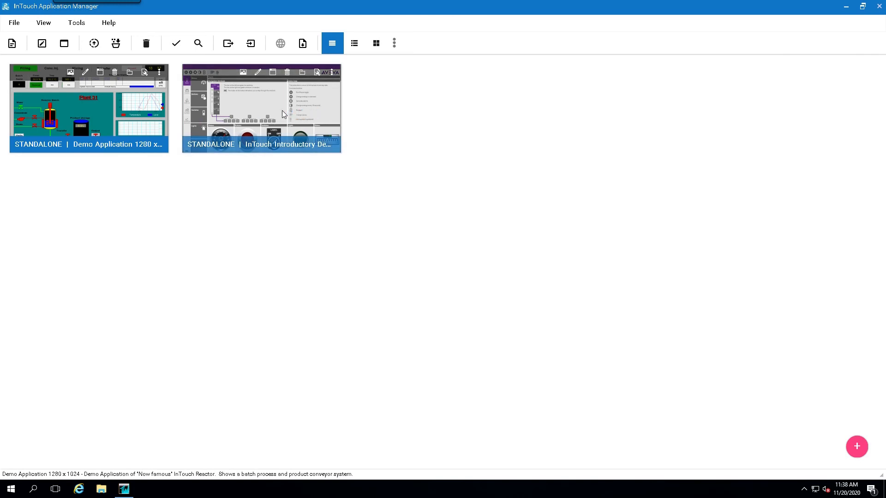
{"action": "right_click", "coordinate": [261, 107]}
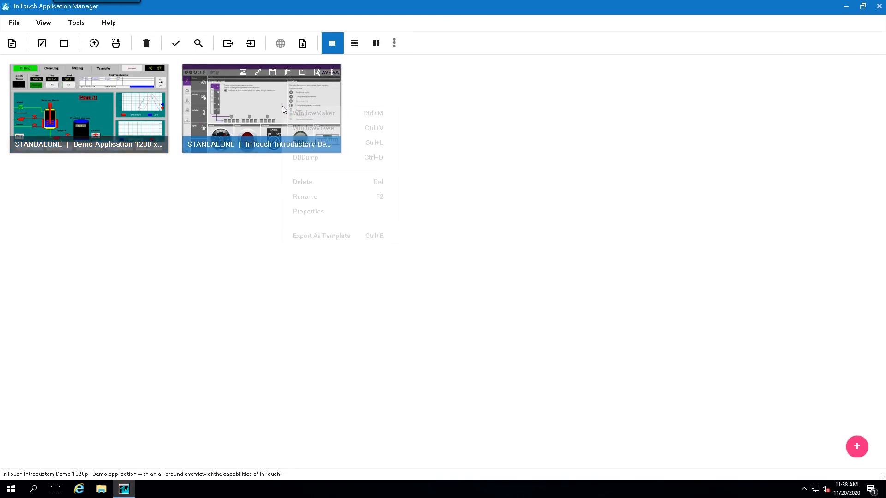